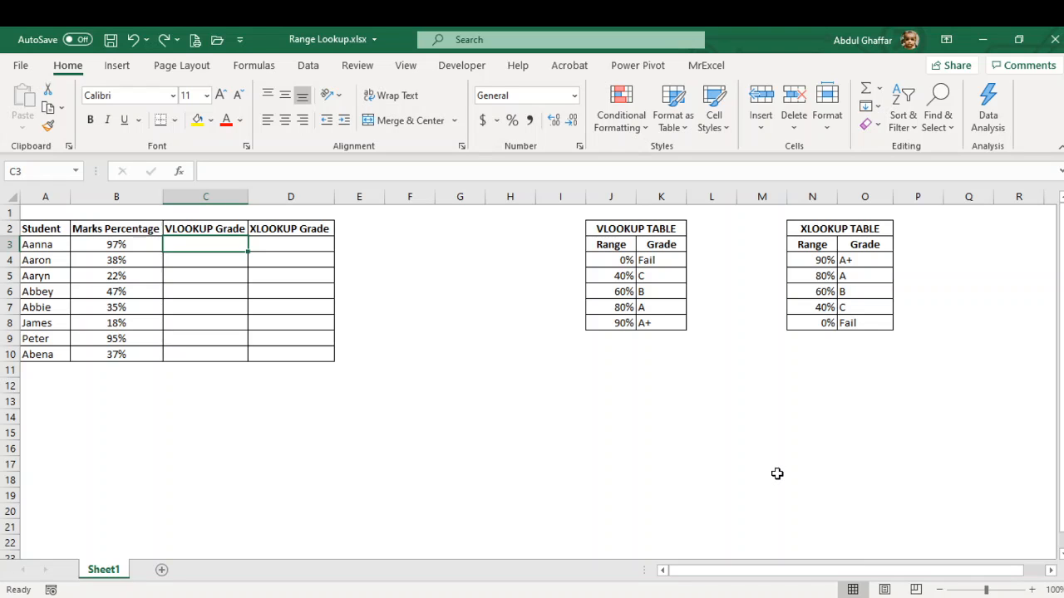
# Review Aaron's 38% mark and the 40% boundary, then select Aanna's grade cell C3.
pyautogui.click(116, 259)
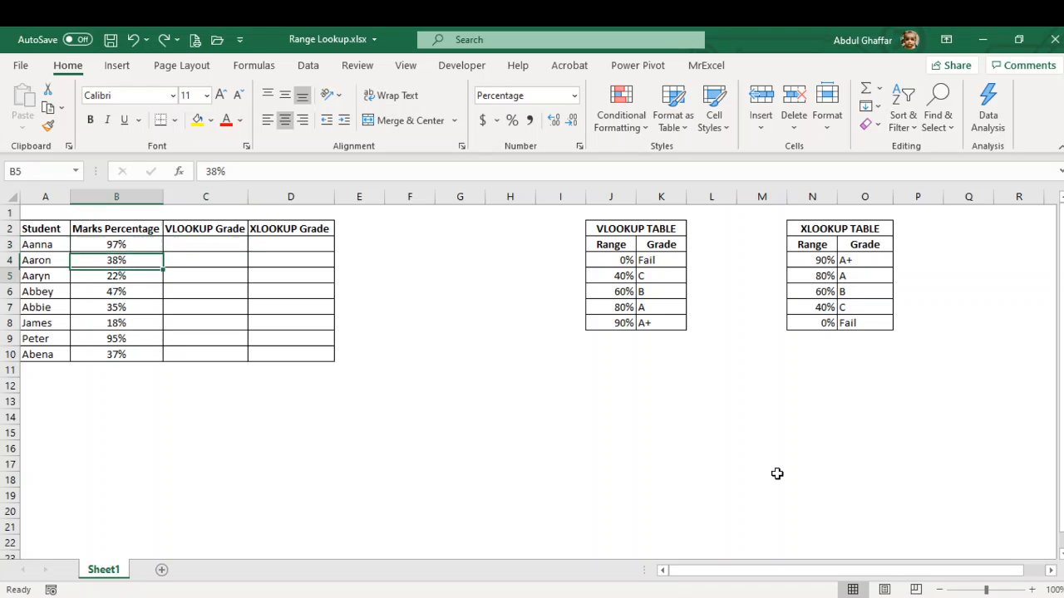
pyautogui.click(379, 291)
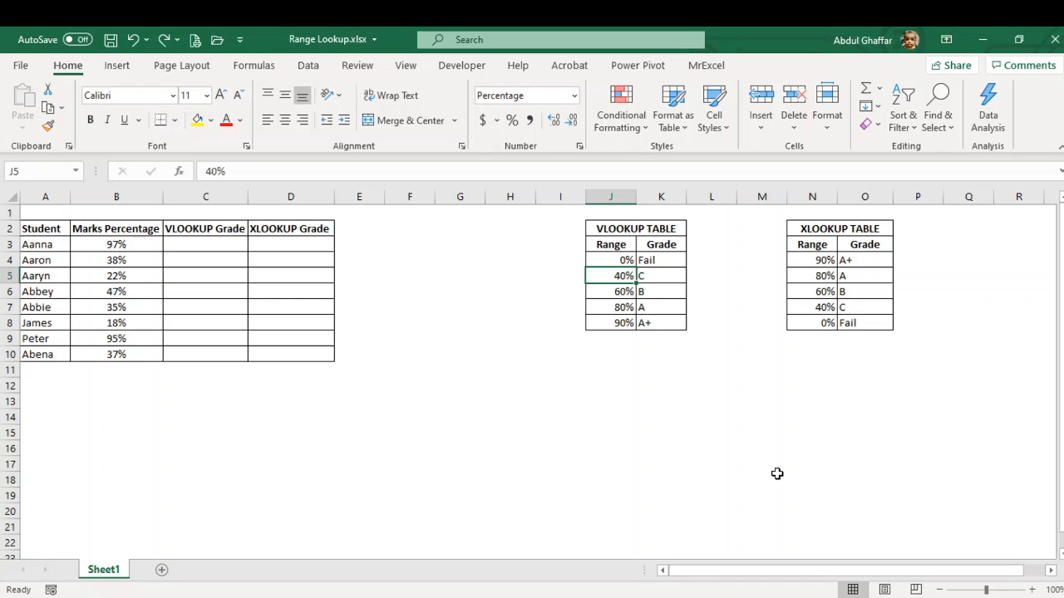
pyautogui.click(661, 275)
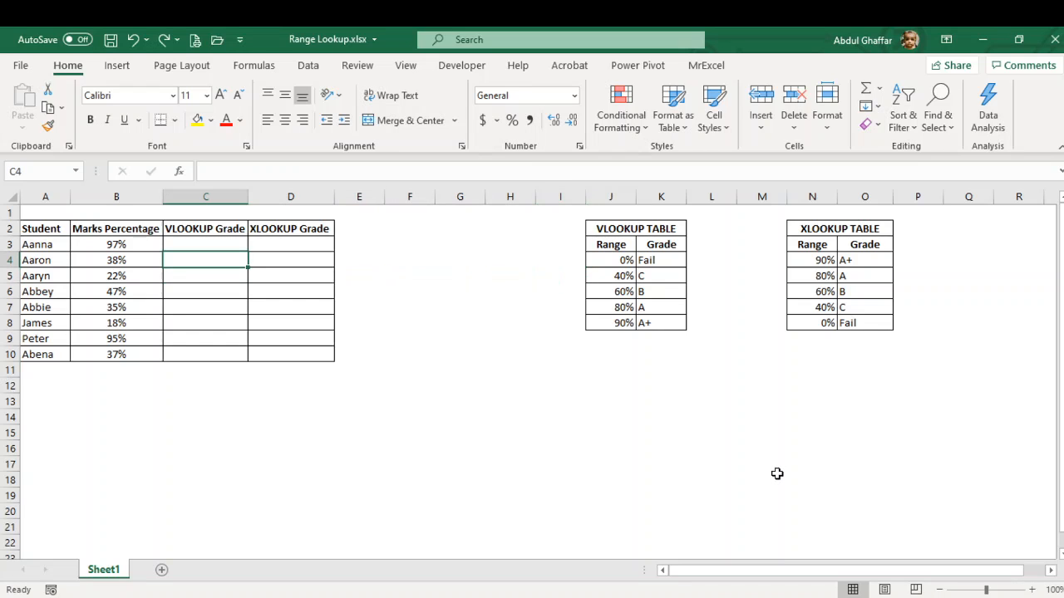
pyautogui.click(206, 244)
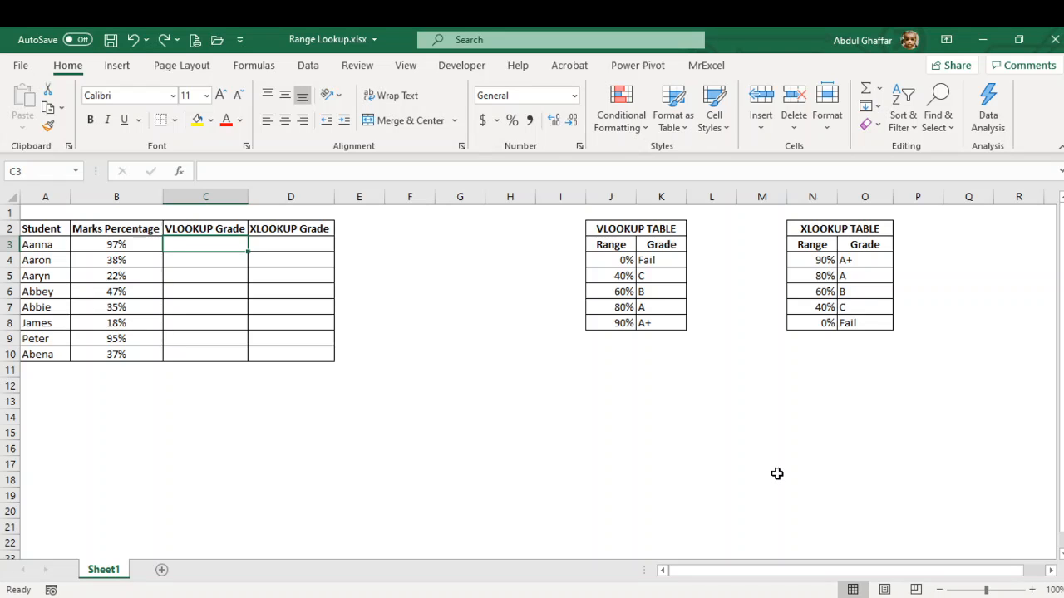
pyautogui.click(205, 259)
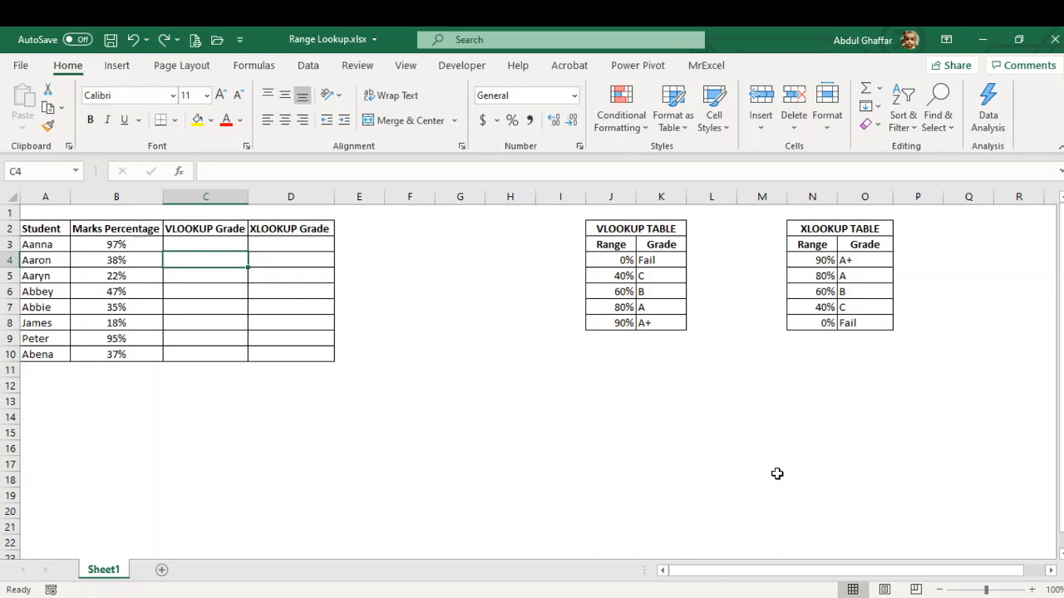
pyautogui.click(611, 260)
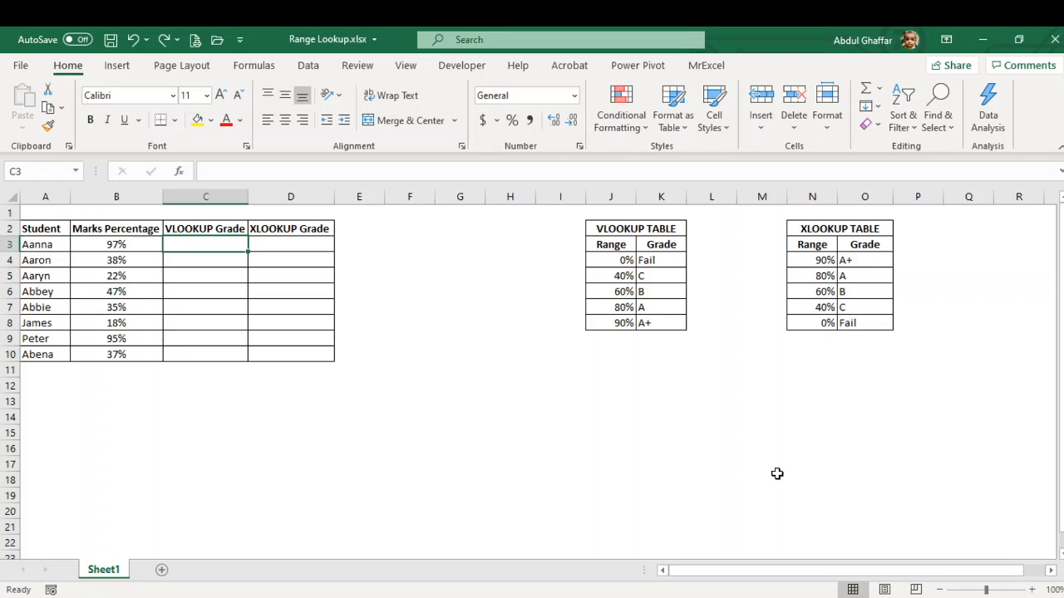
pyautogui.write('=')
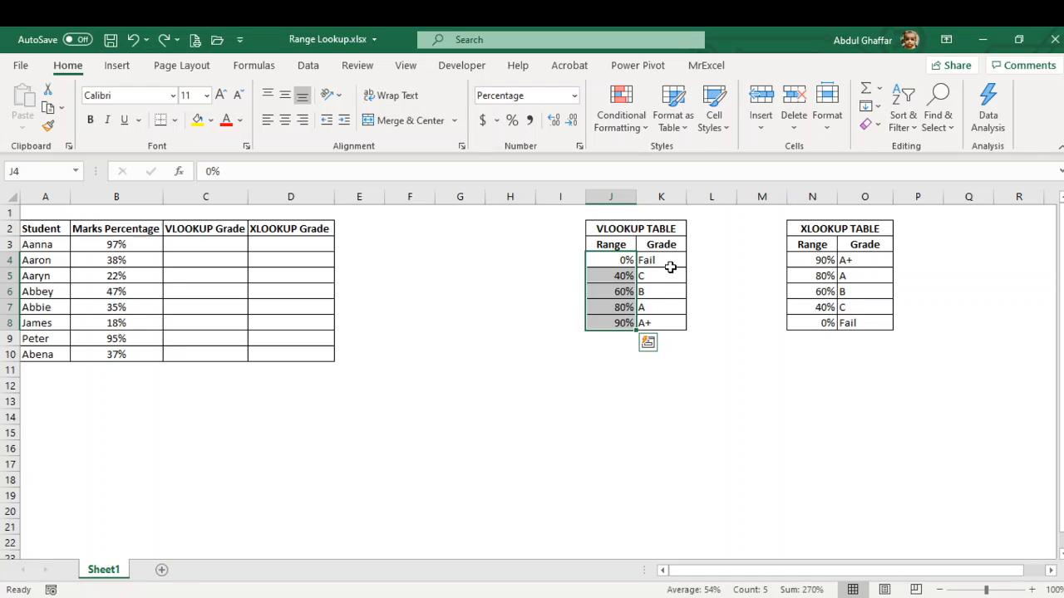
pyautogui.moveTo(625, 275)
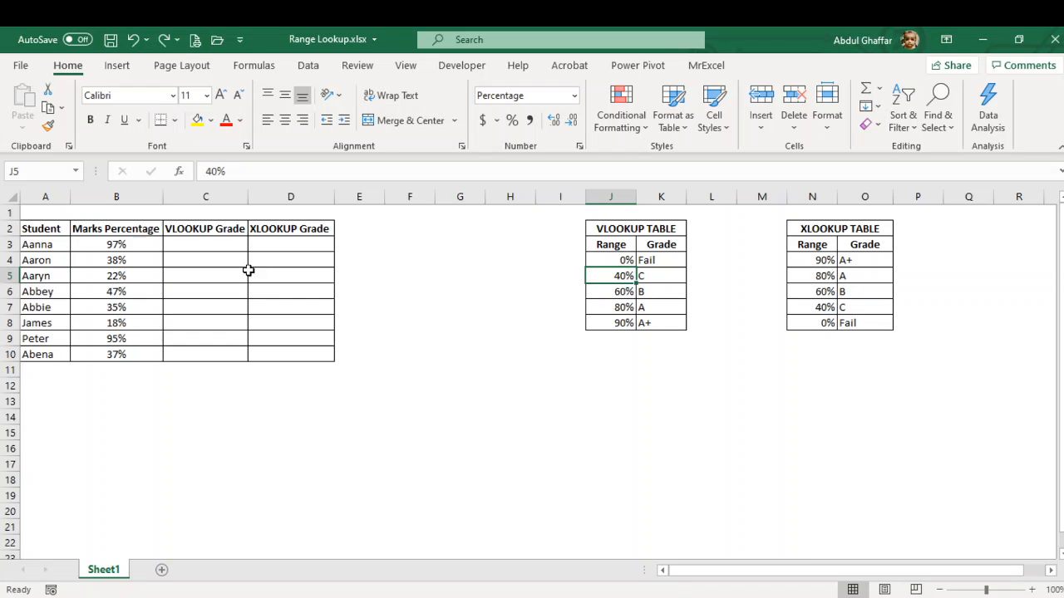
pyautogui.click(206, 243)
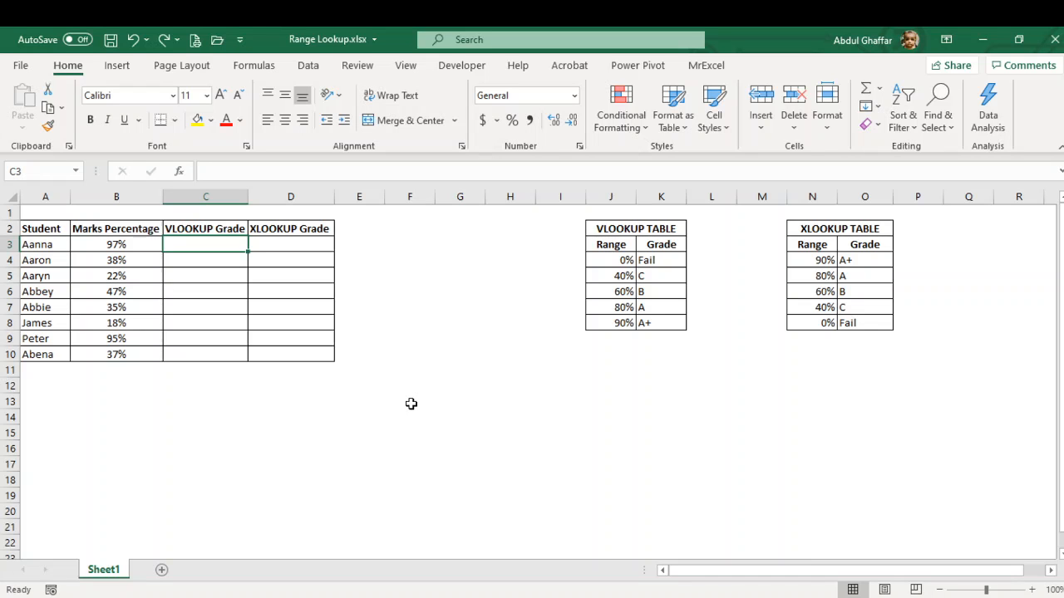
# Enter =VLOOKUP(B3,$J$3:$K$8,2,TRUE) in C3 so Aanna's grade shows A+.
pyautogui.write('=vl')
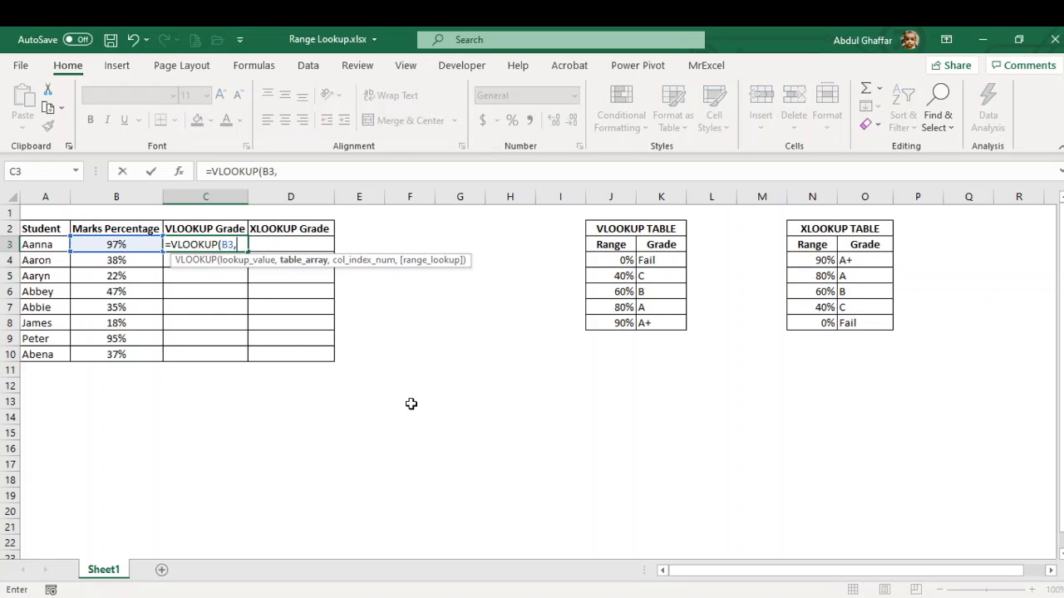
pyautogui.moveTo(611, 244); pyautogui.dragTo(660, 260)
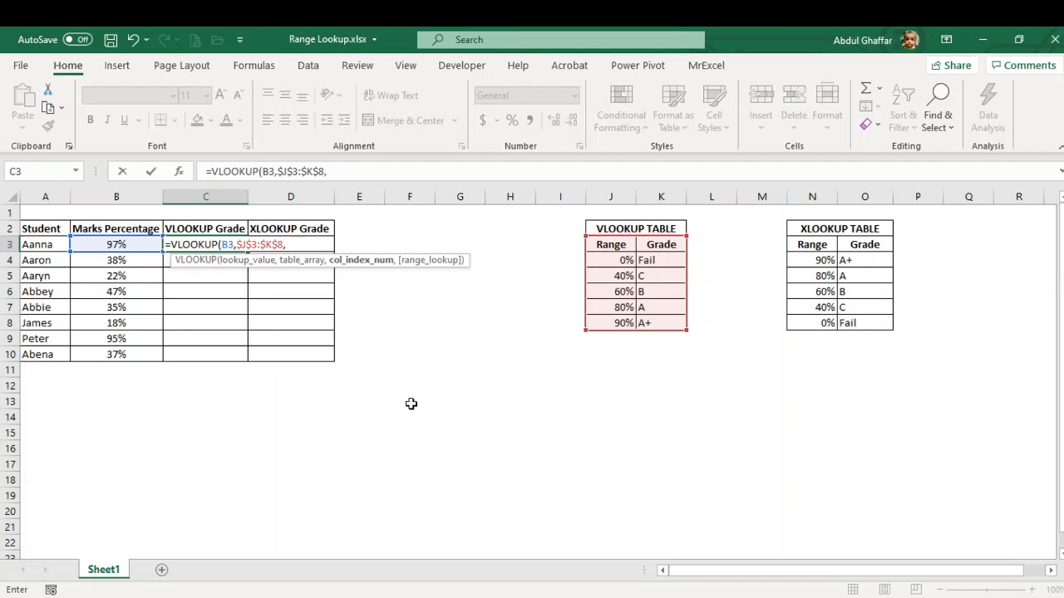
pyautogui.write('2')
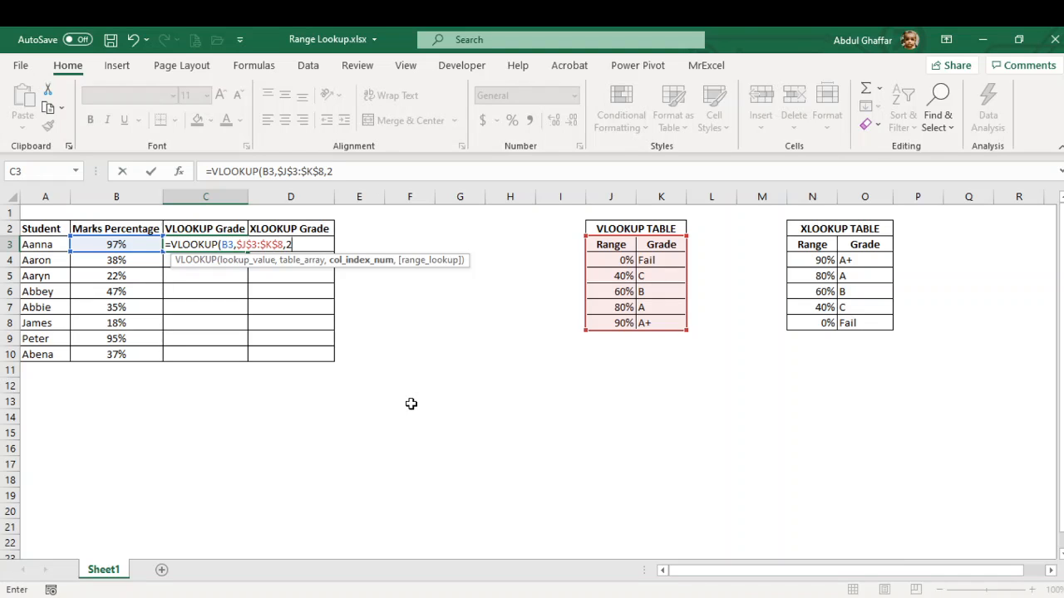
pyautogui.write(',')
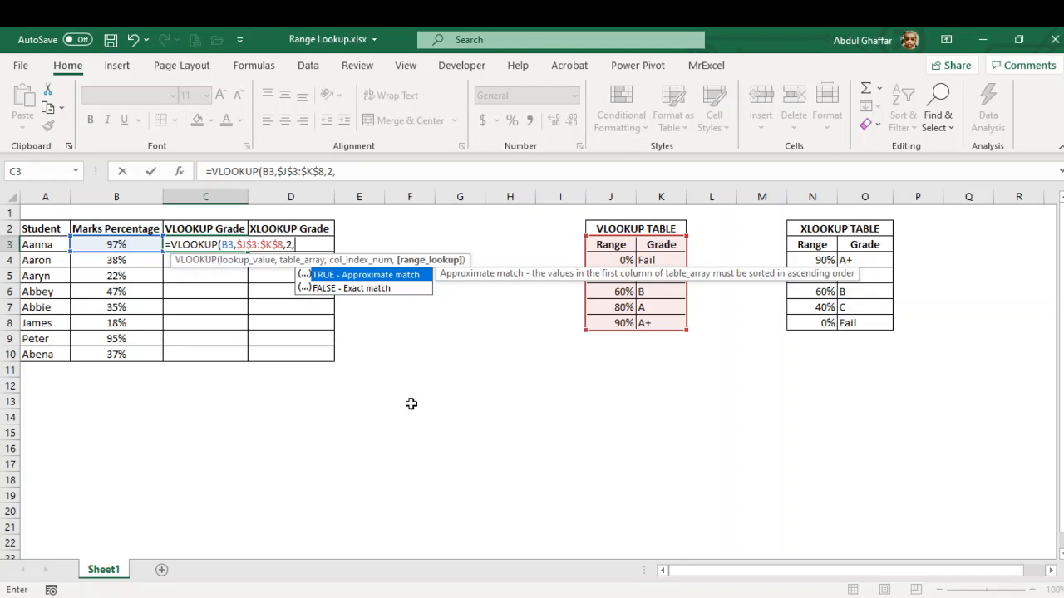
pyautogui.write('TRUE)')
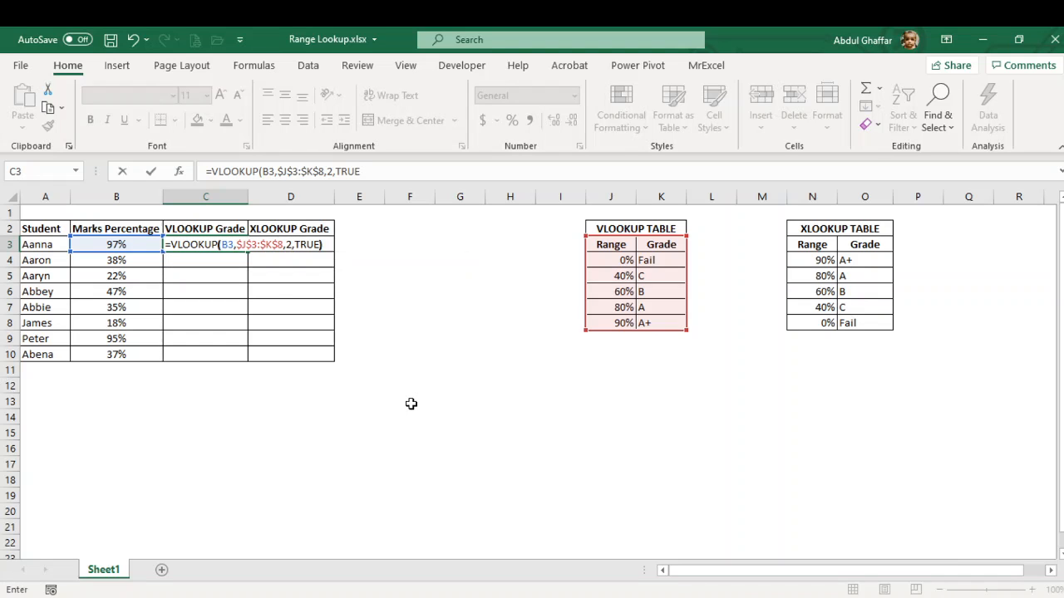
pyautogui.press('Enter')
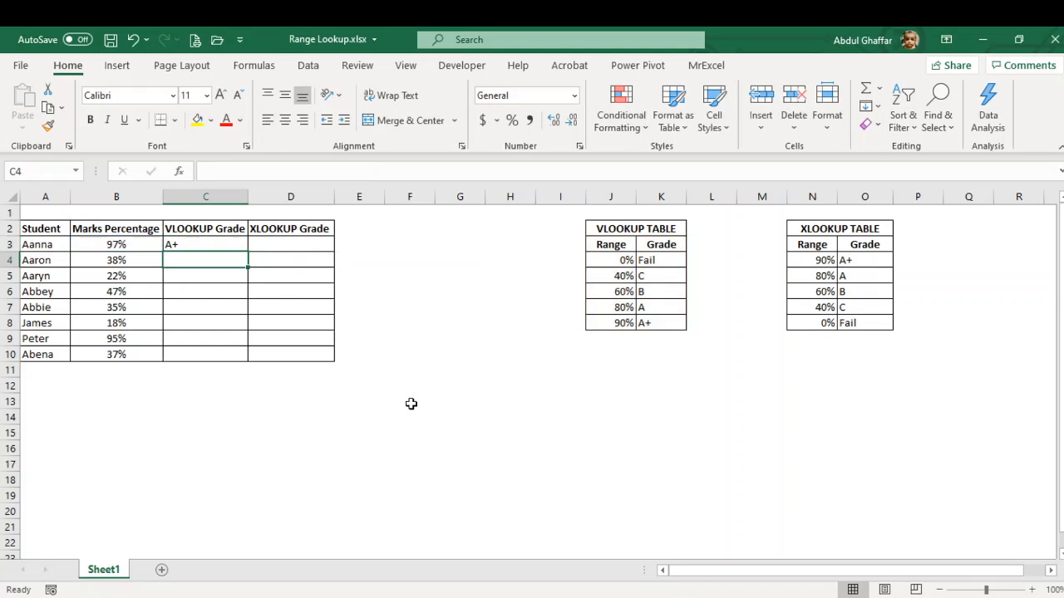
# Fill the VLOOKUP formula down column C and check Aaron's 38% Fail grade.
pyautogui.click(206, 244)
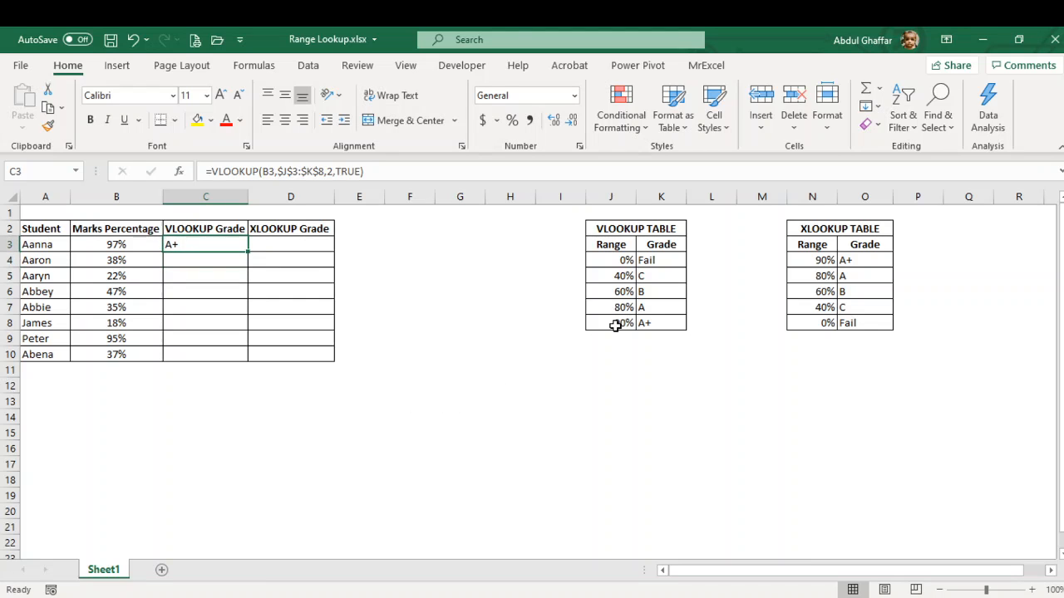
pyautogui.click(610, 322)
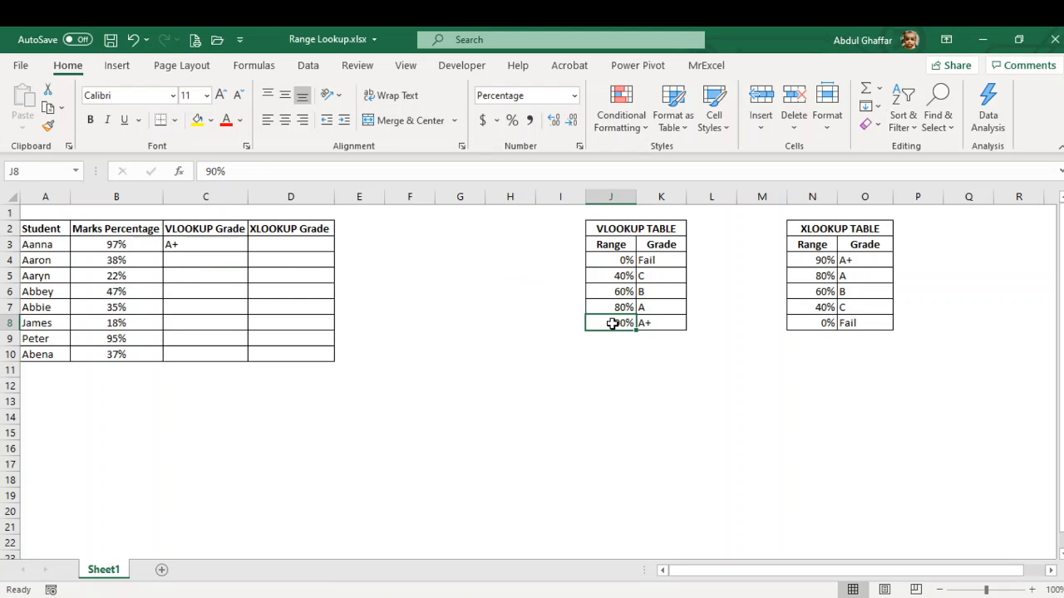
pyautogui.click(205, 244)
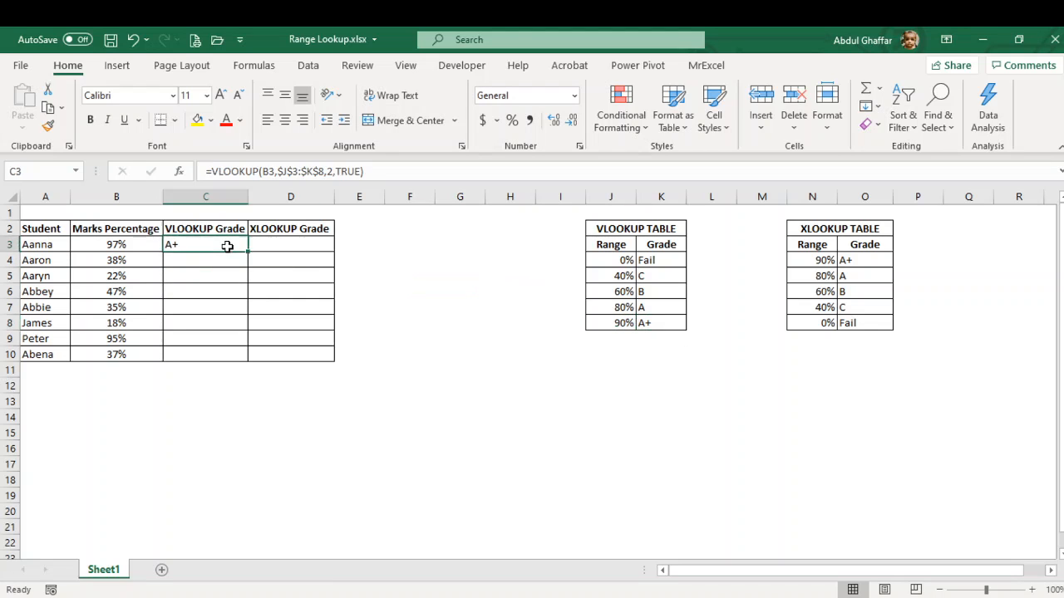
pyautogui.click(661, 323)
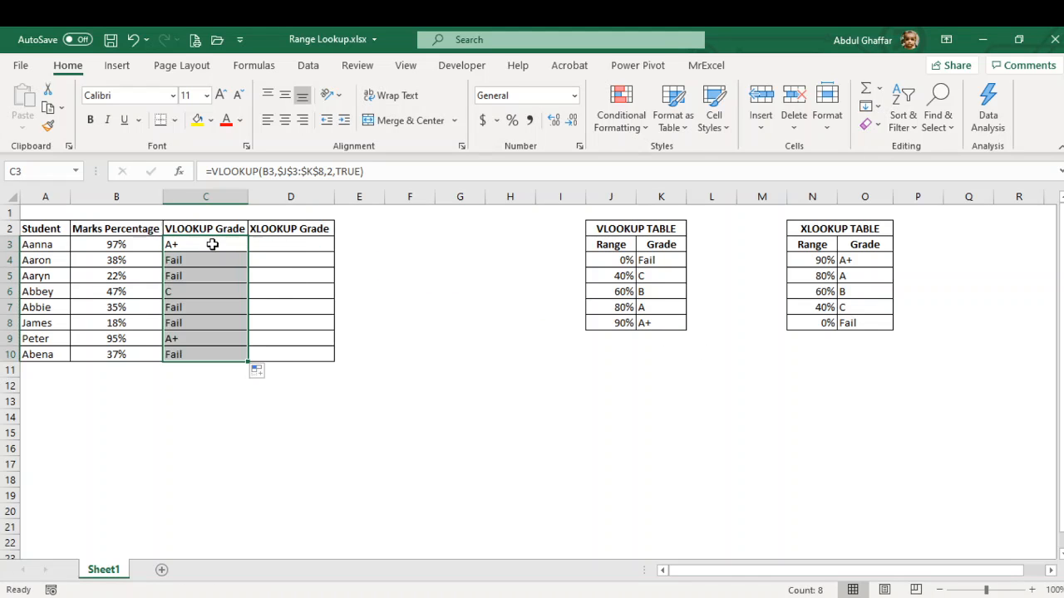
pyautogui.click(116, 259)
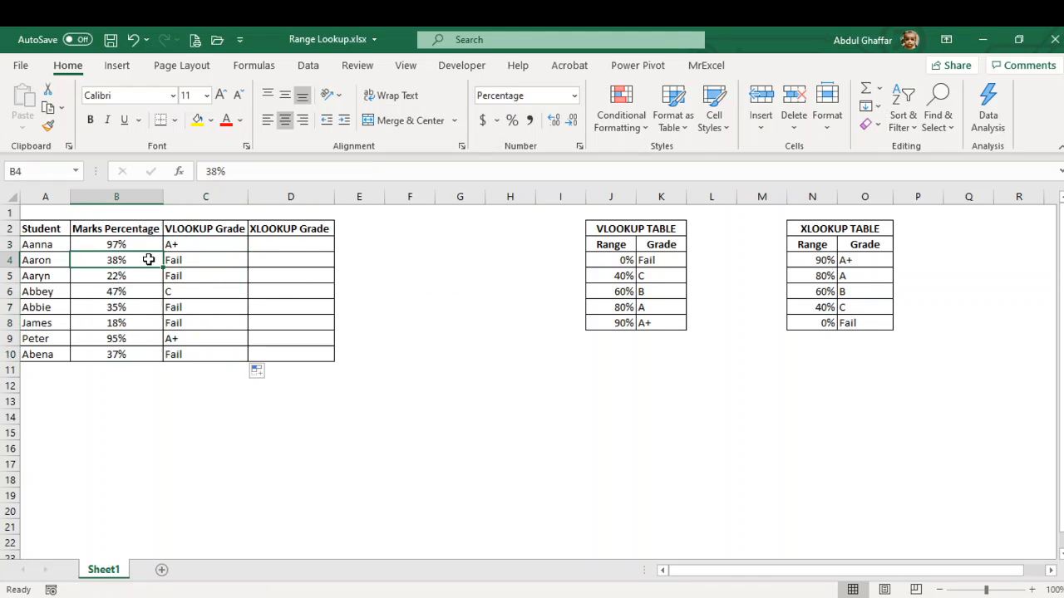
pyautogui.click(205, 259)
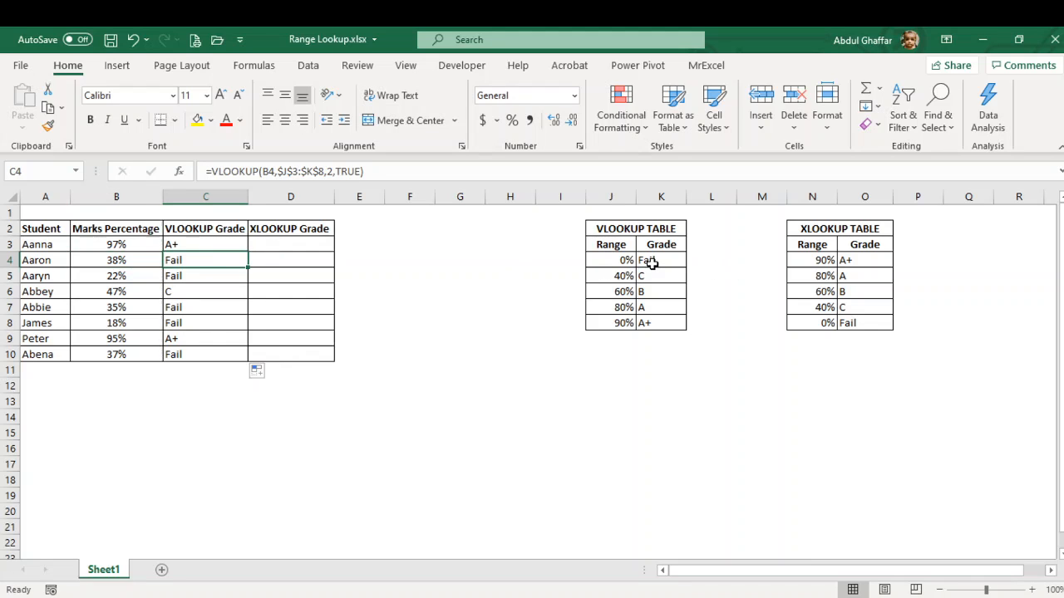
pyautogui.click(661, 259)
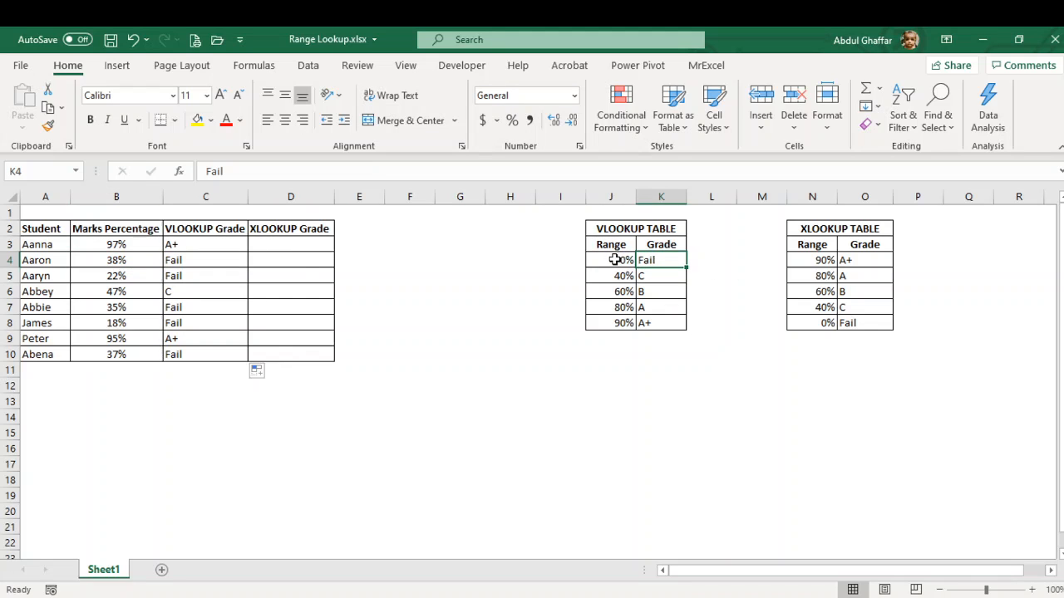
pyautogui.moveTo(317, 273)
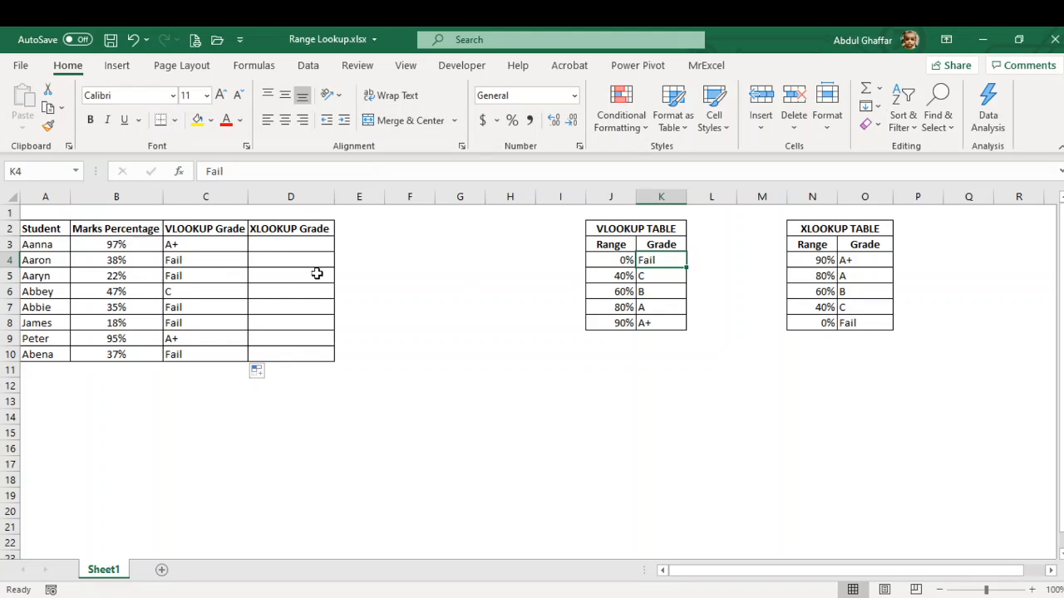
pyautogui.click(611, 275)
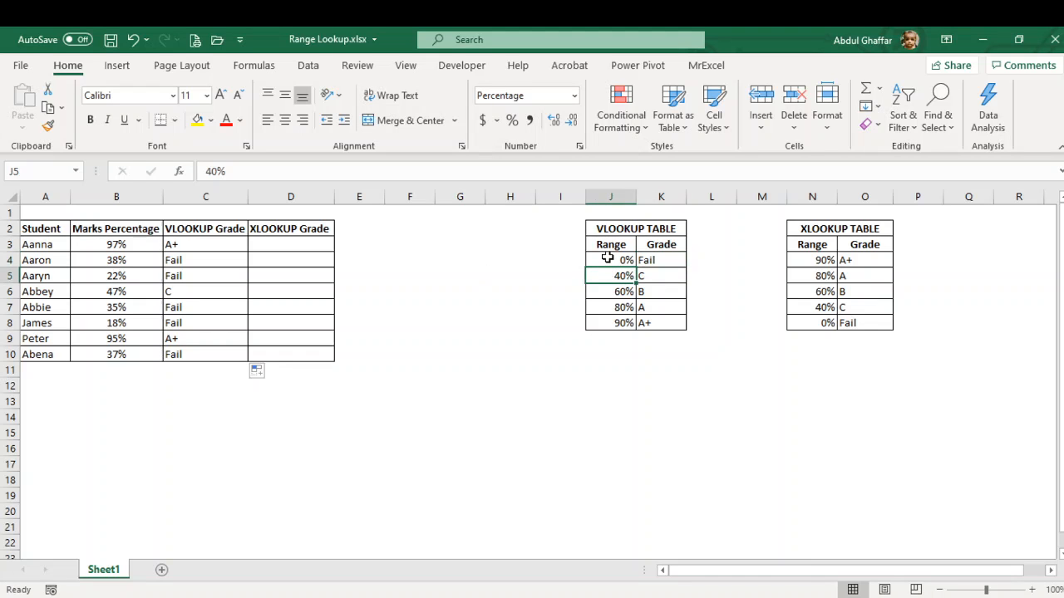
pyautogui.click(117, 260)
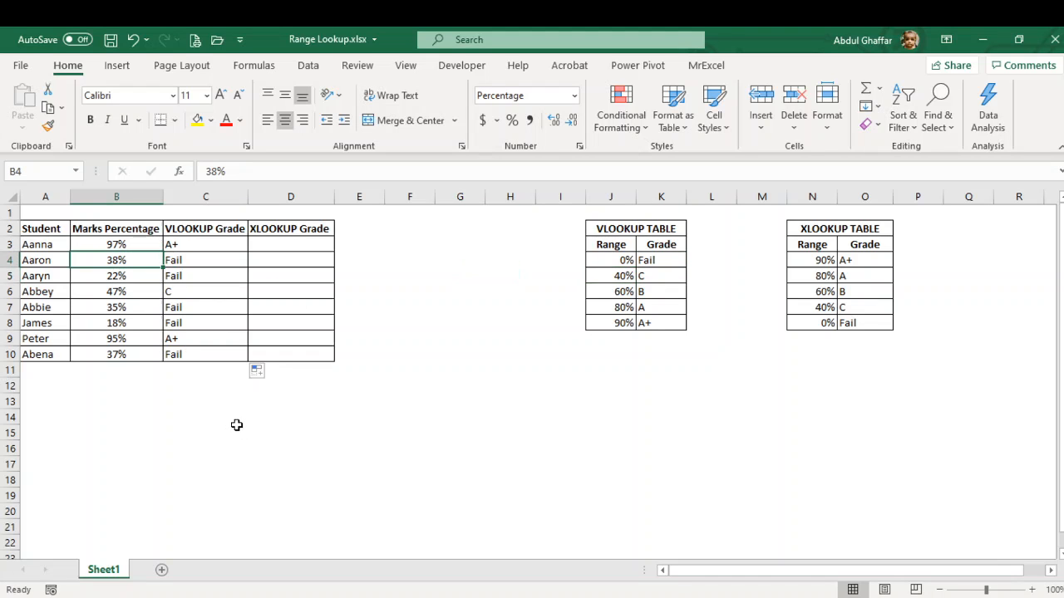
# Change Aaron's mark in B4 to 40% and review the 0%, 40% and 60% thresholds.
pyautogui.write('400%')
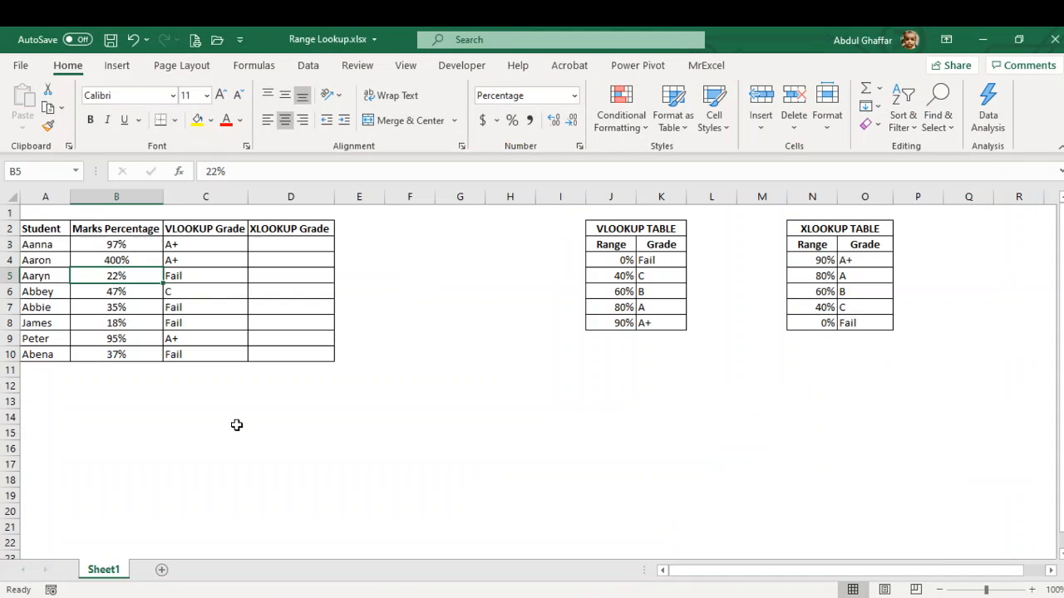
pyautogui.click(116, 259)
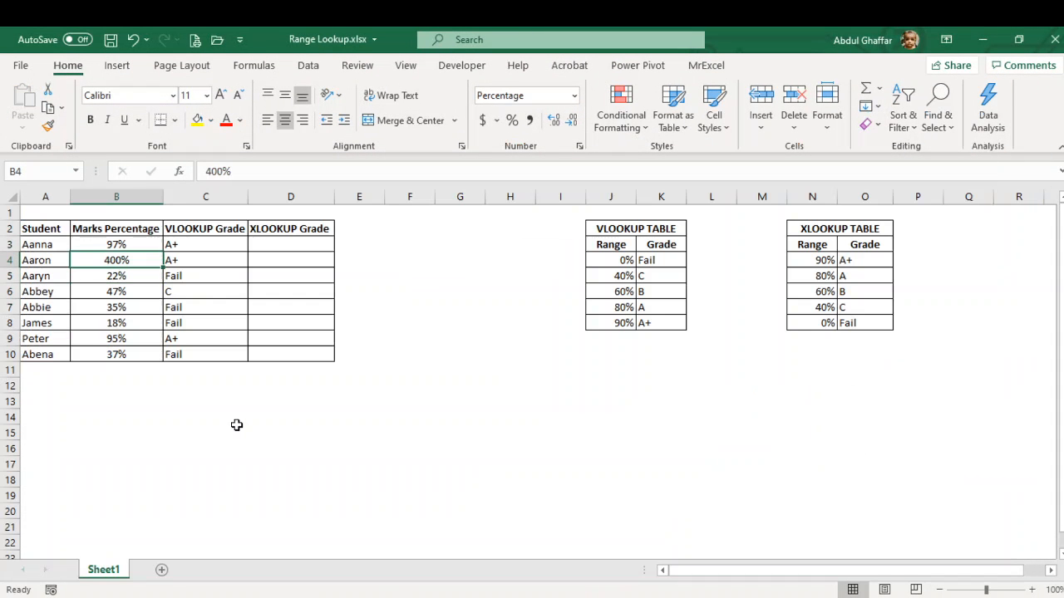
pyautogui.write('4%')
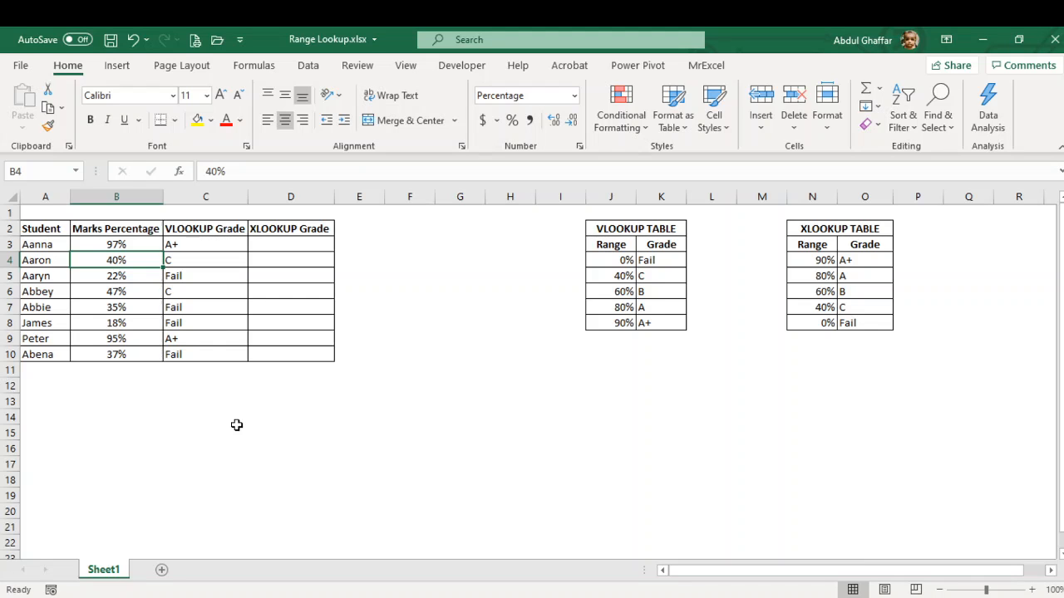
pyautogui.click(611, 259)
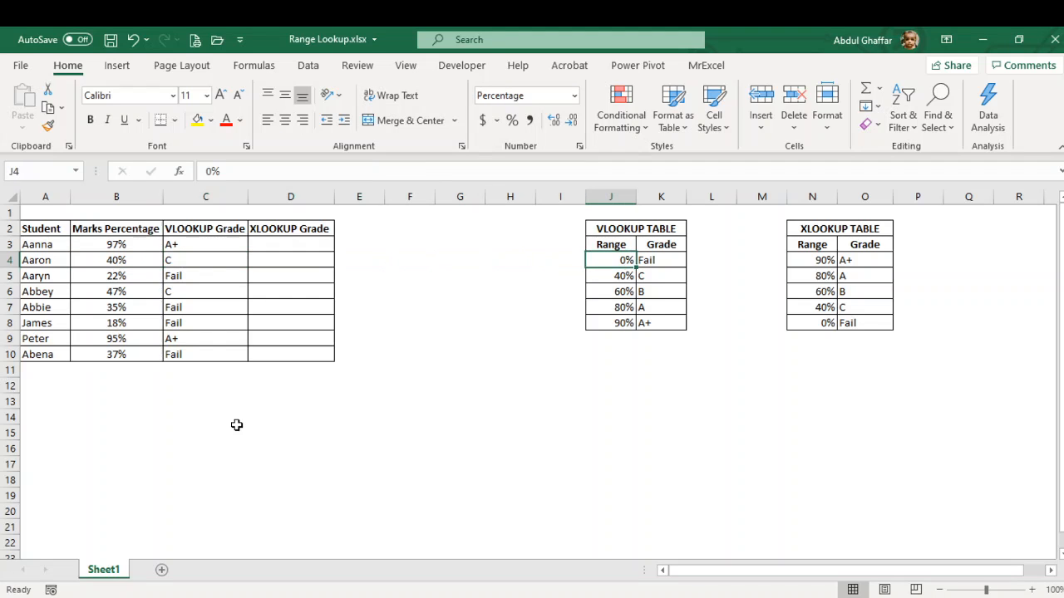
pyautogui.click(610, 283)
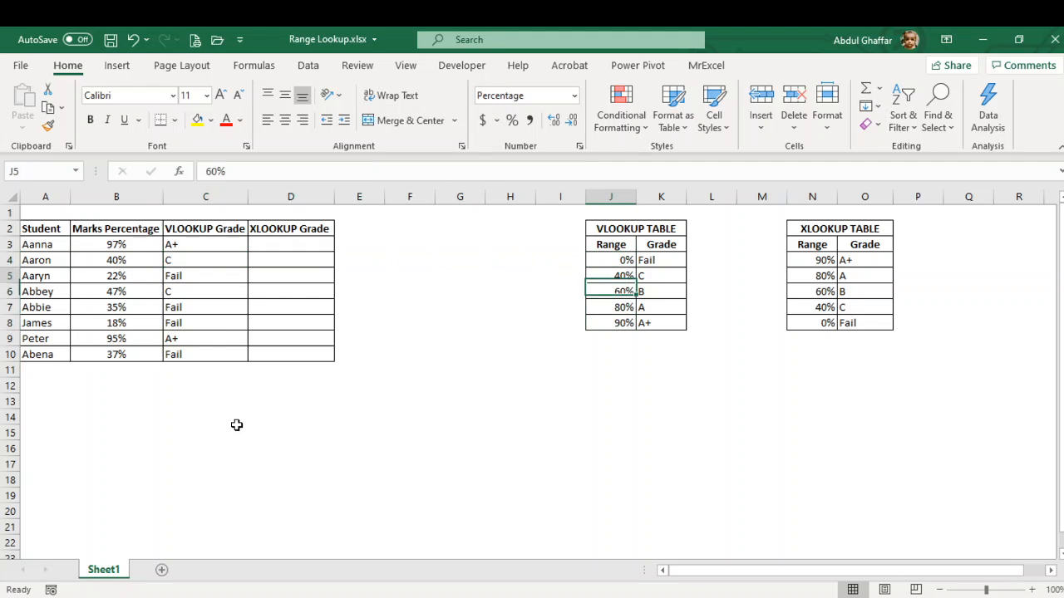
pyautogui.click(624, 275)
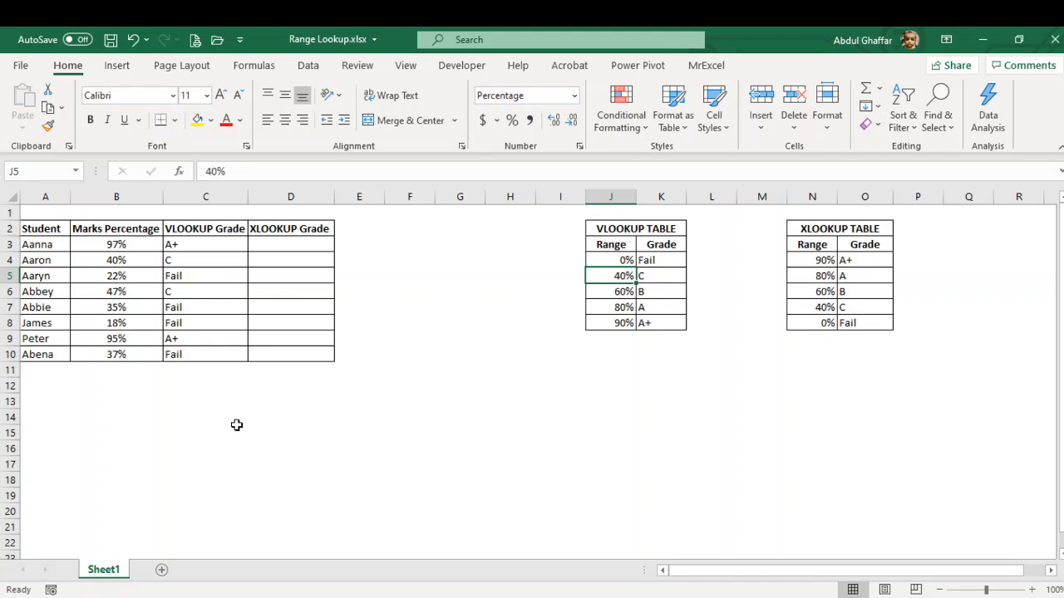
pyautogui.click(290, 275)
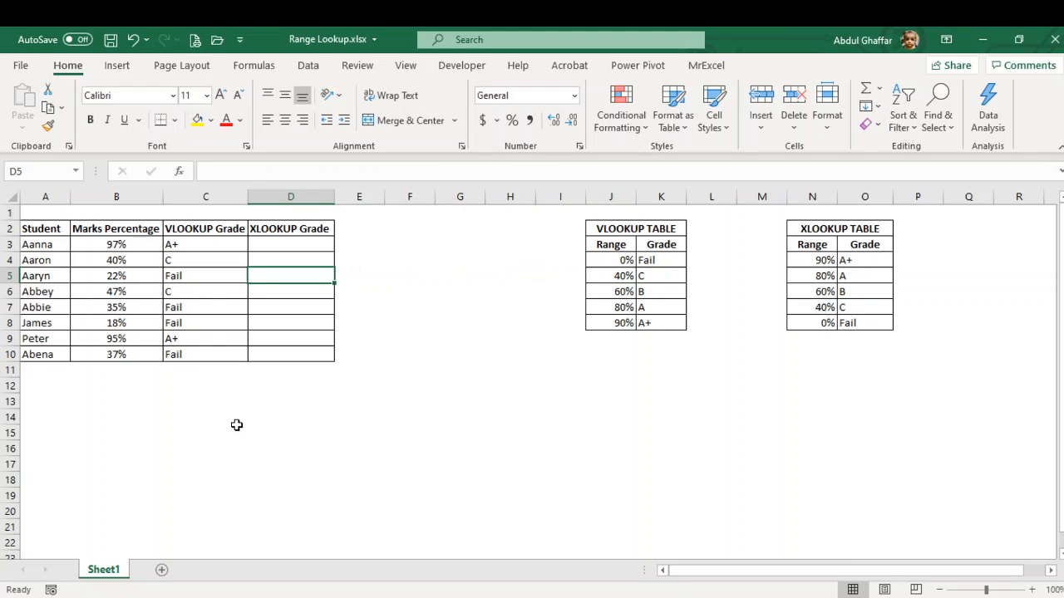
# Raise the mark in B5 from 22% to 65%.
pyautogui.click(116, 275)
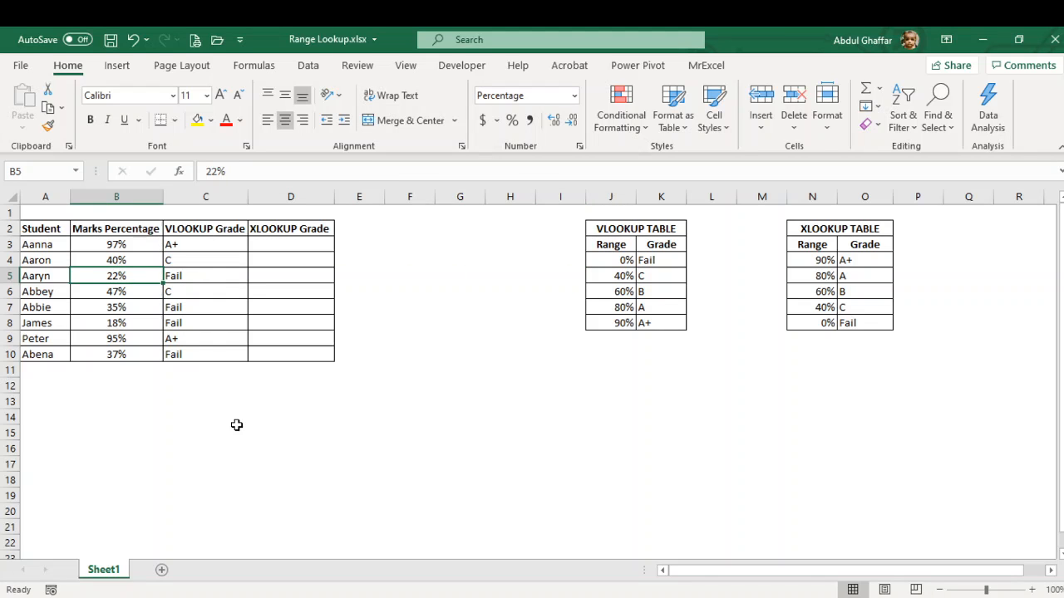
pyautogui.write('65%')
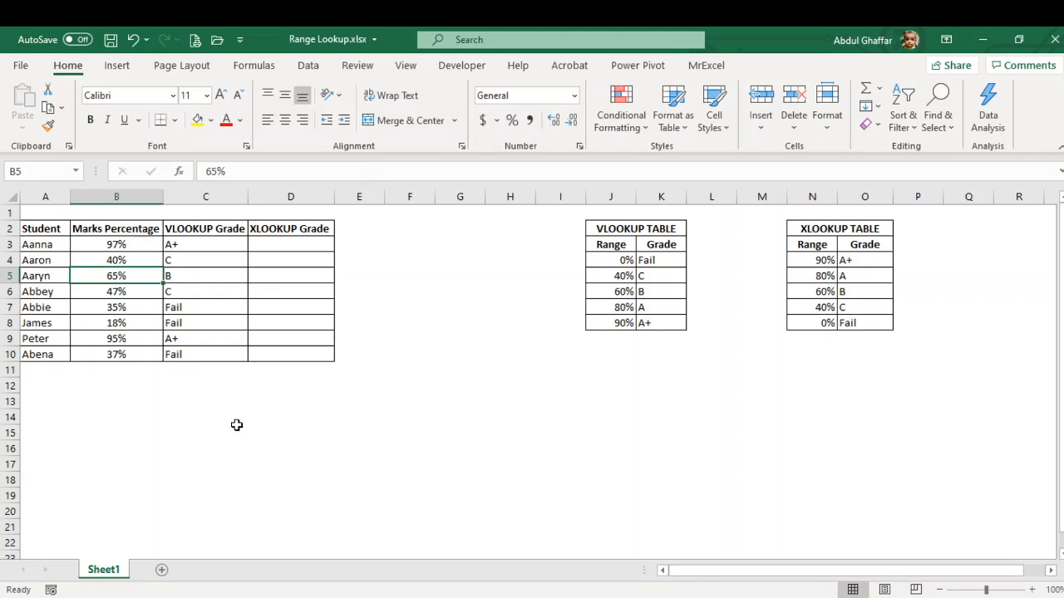
pyautogui.click(611, 291)
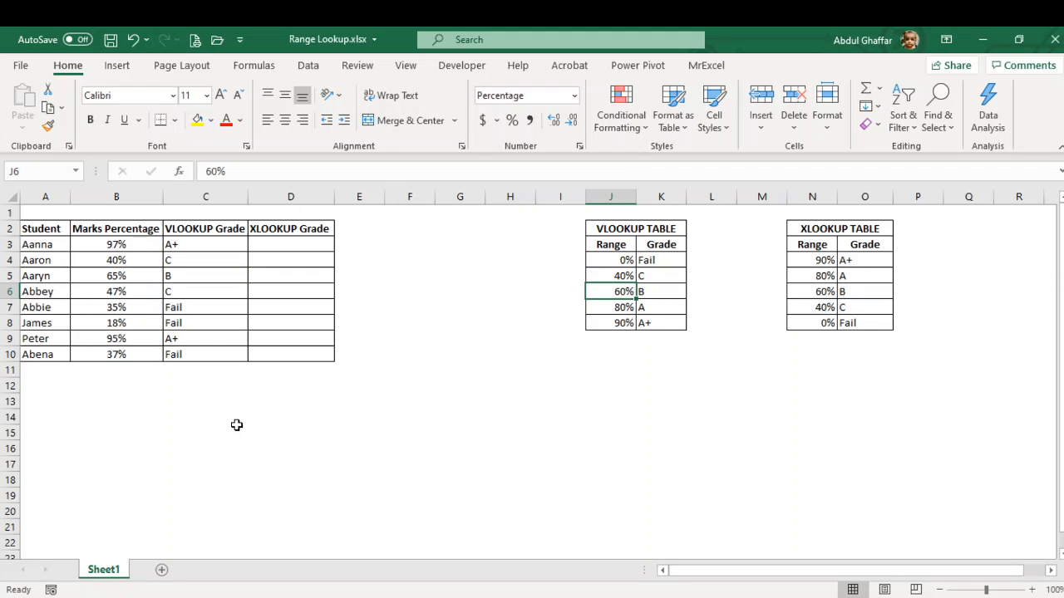
# Test a 70% threshold in J5, then undo it to restore the 40% boundary.
pyautogui.click(611, 275)
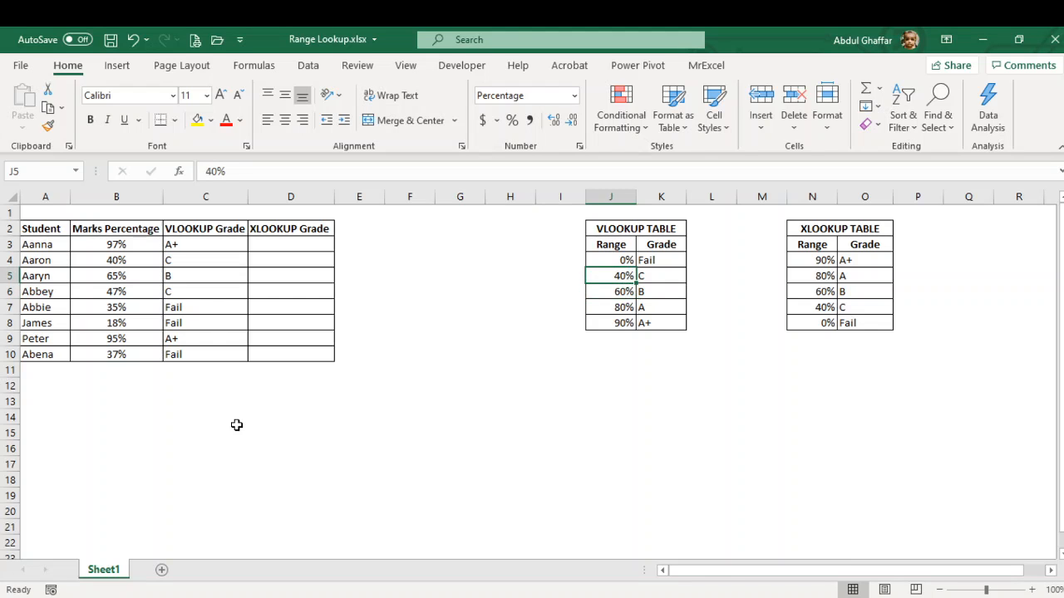
pyautogui.write('70')
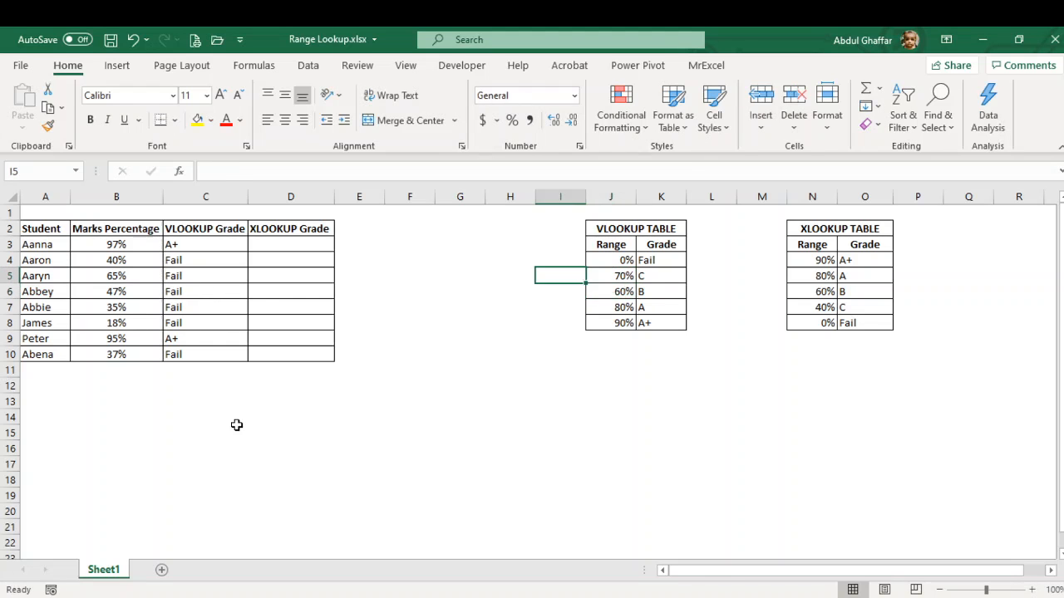
pyautogui.click(116, 275)
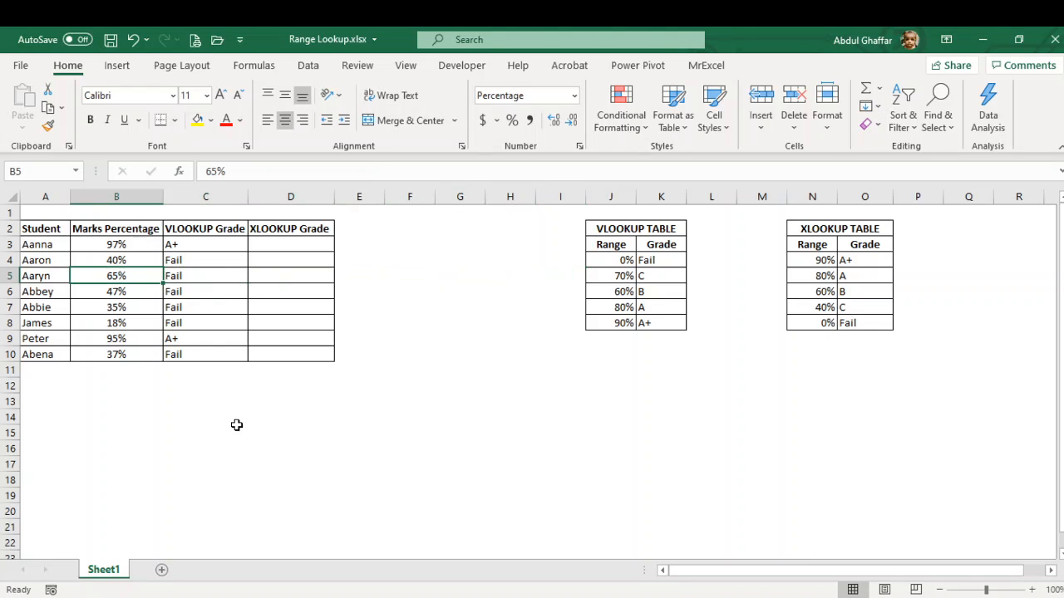
pyautogui.click(611, 291)
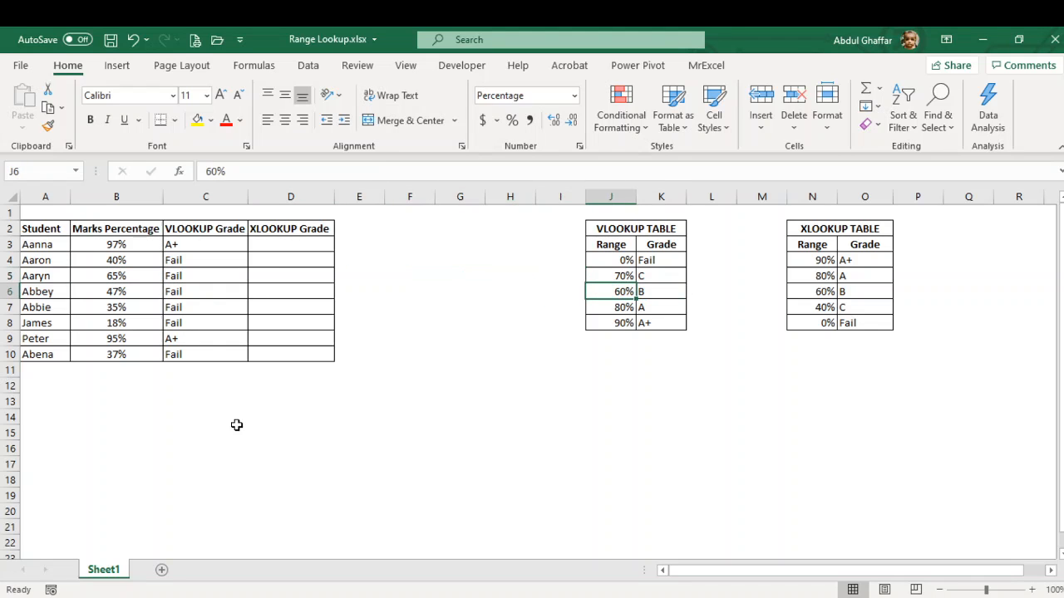
pyautogui.click(611, 275)
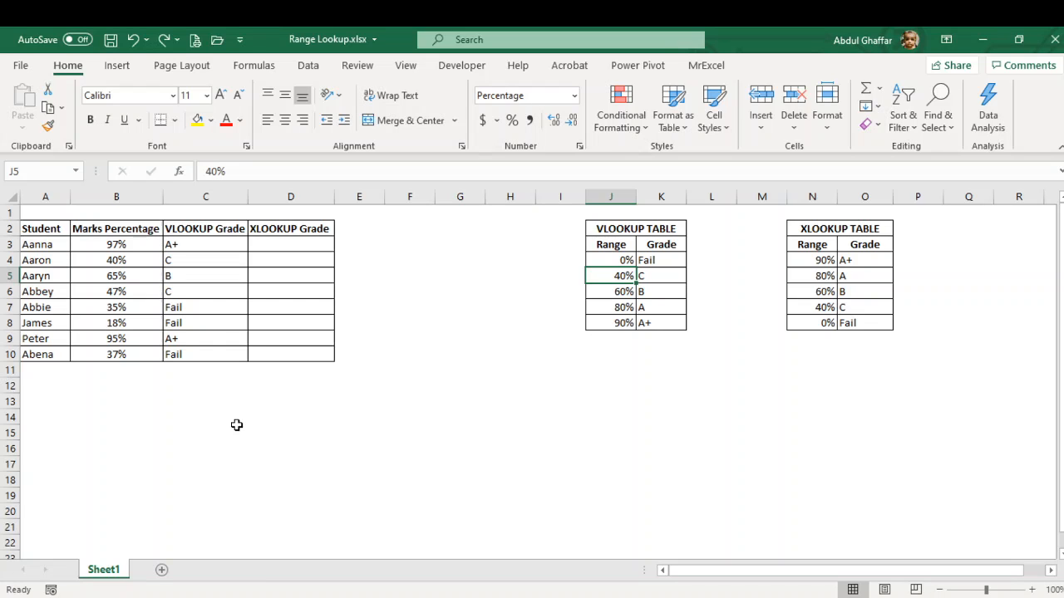
pyautogui.click(610, 260)
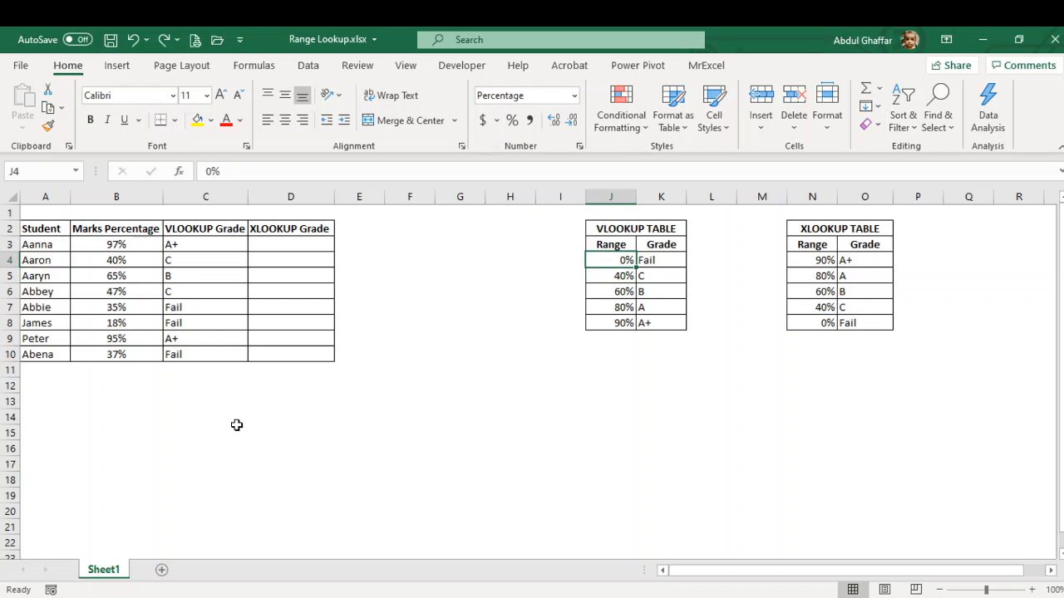
pyautogui.click(509, 259)
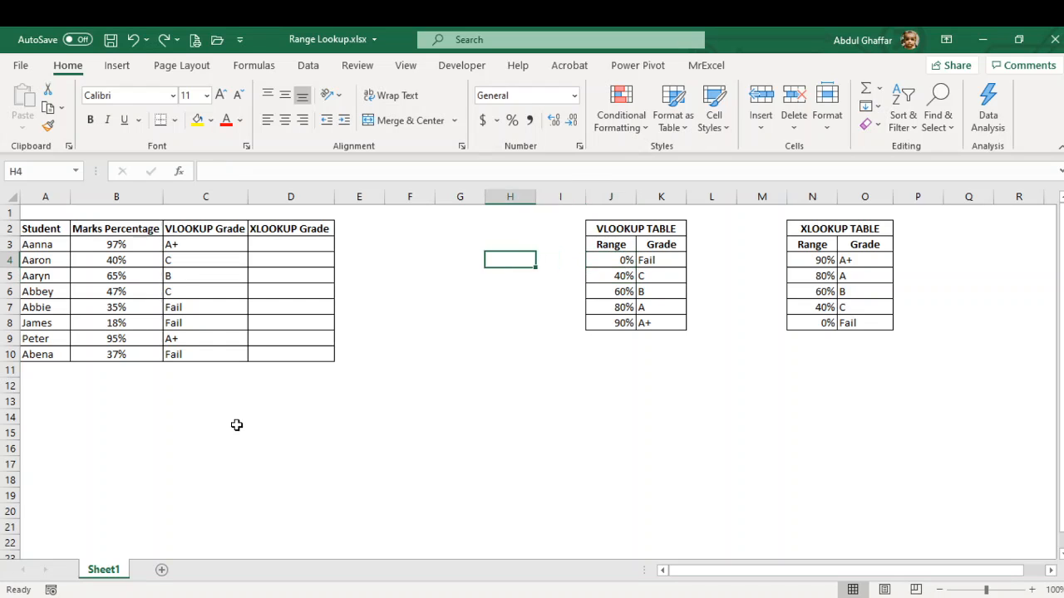
pyautogui.click(290, 244)
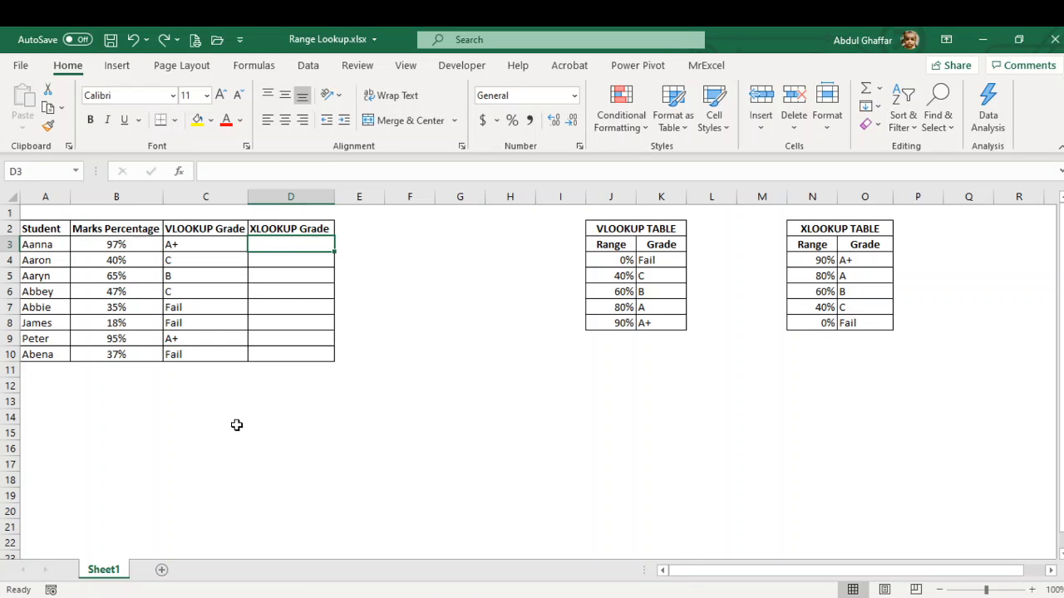
# Enter =XLOOKUP(B3,$N$4:$N$8,O4:O8,,-1) in D3 with next-smaller match mode.
pyautogui.write('=')
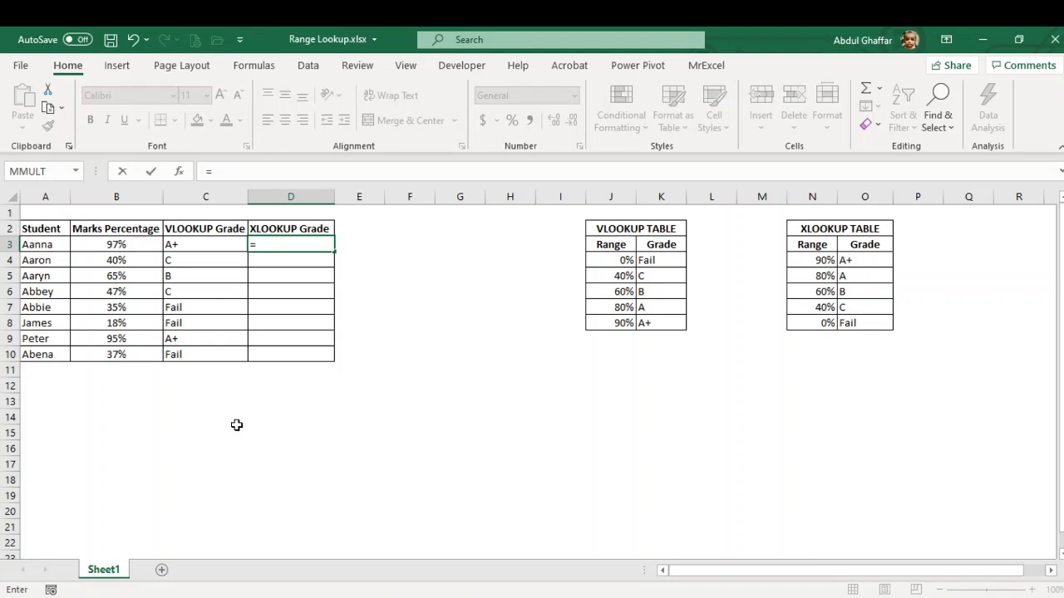
pyautogui.write('xl')
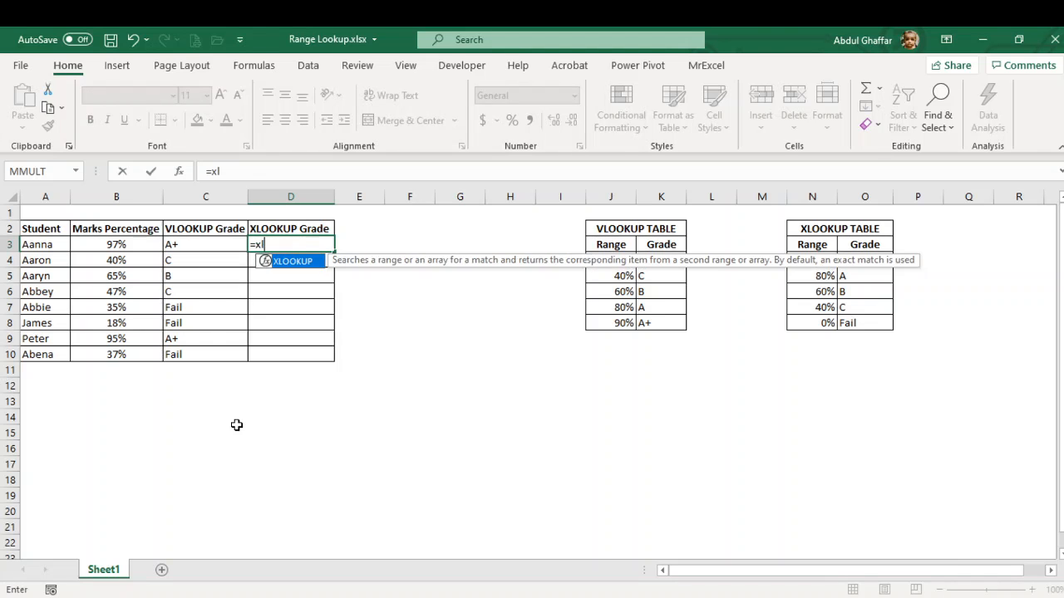
pyautogui.click(116, 244)
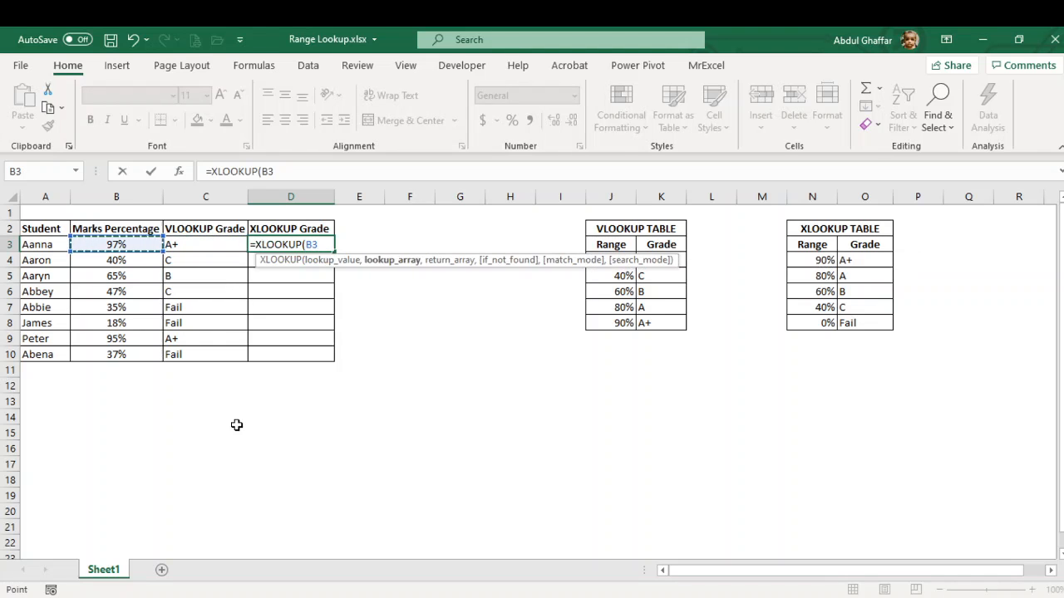
pyautogui.click(737, 243)
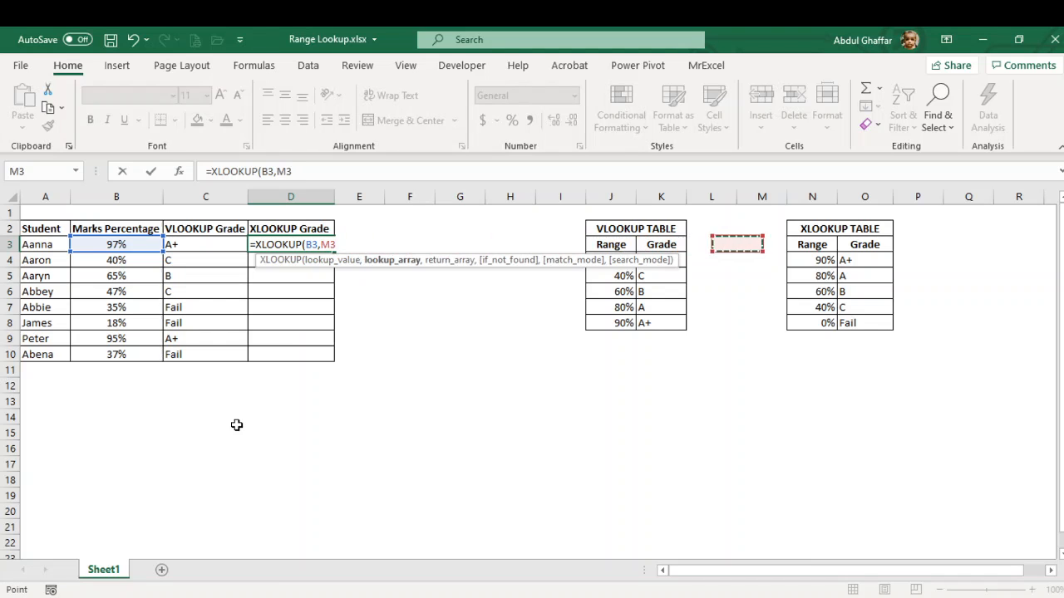
pyautogui.click(812, 243)
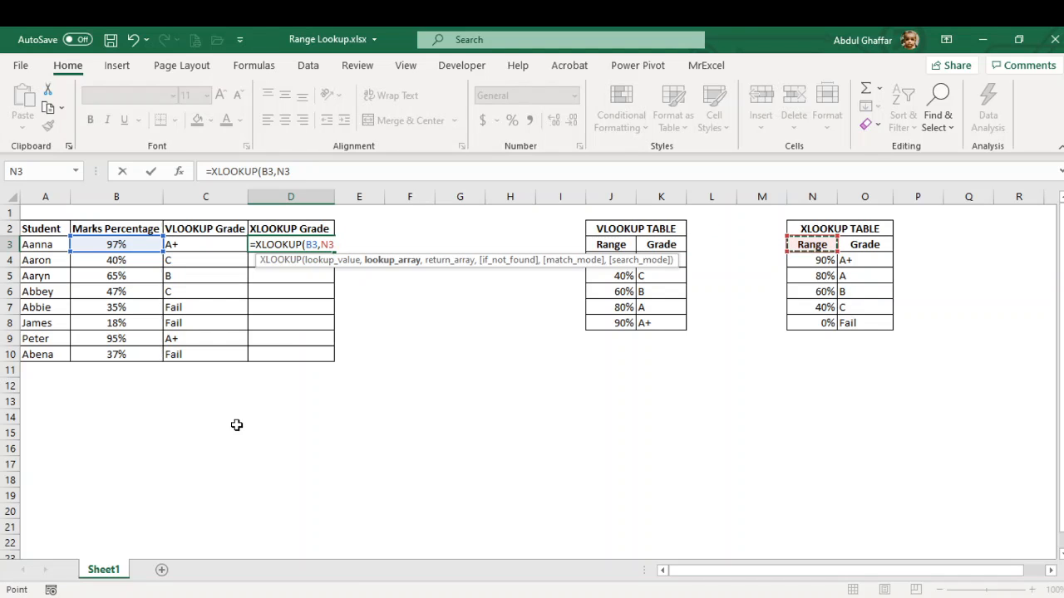
pyautogui.moveTo(812, 260); pyautogui.dragTo(812, 322)
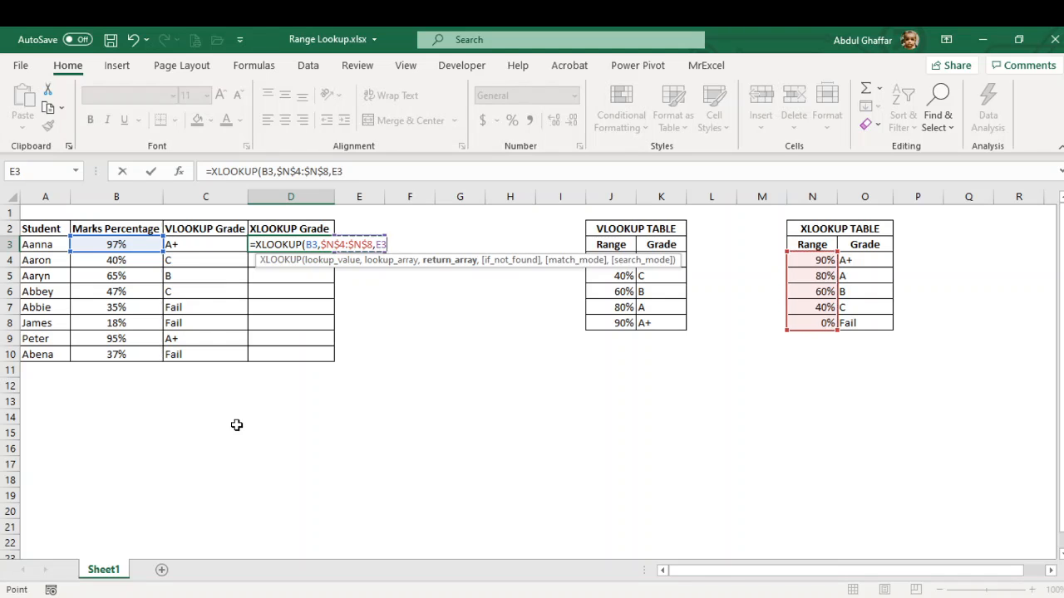
pyautogui.click(865, 260)
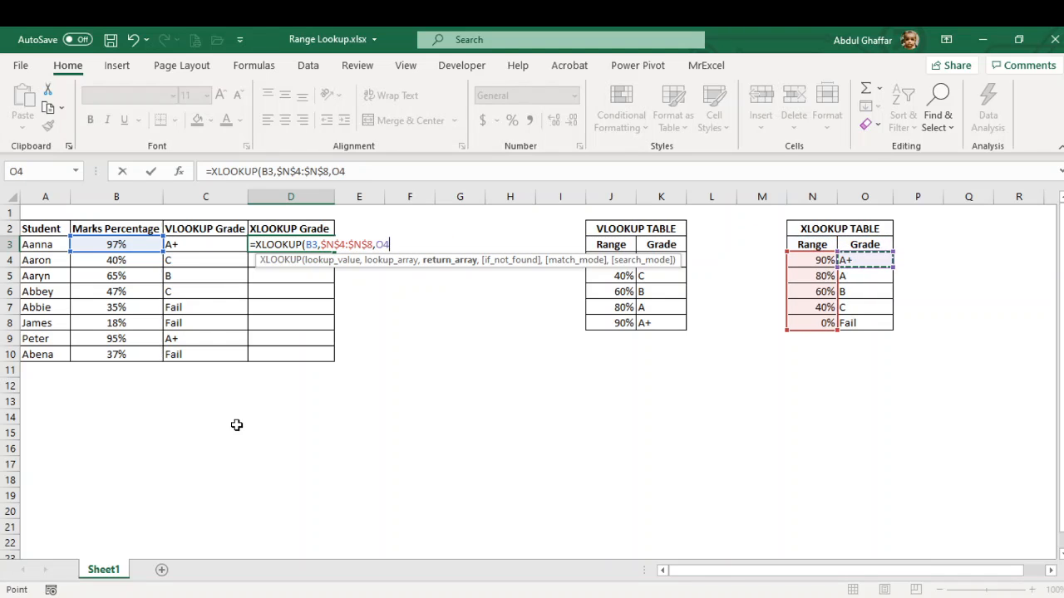
pyautogui.write(':O8,')
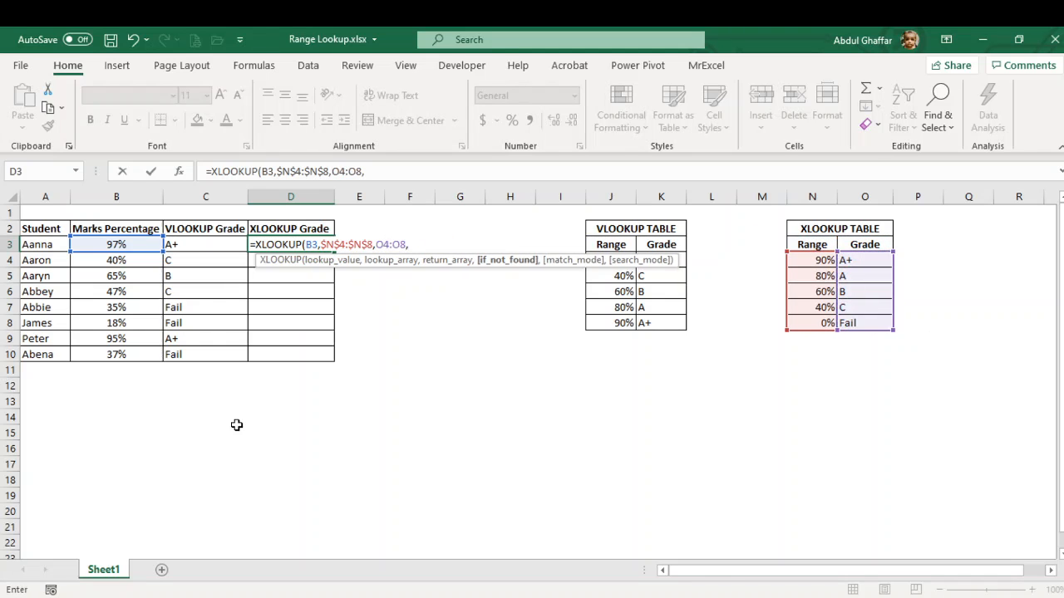
pyautogui.write(',')
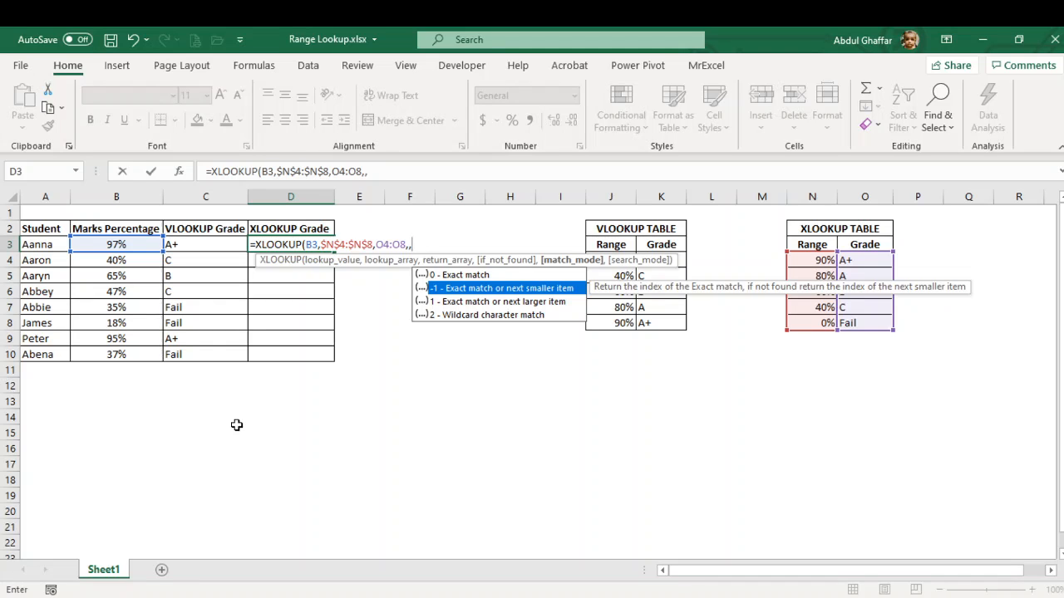
pyautogui.write('-')
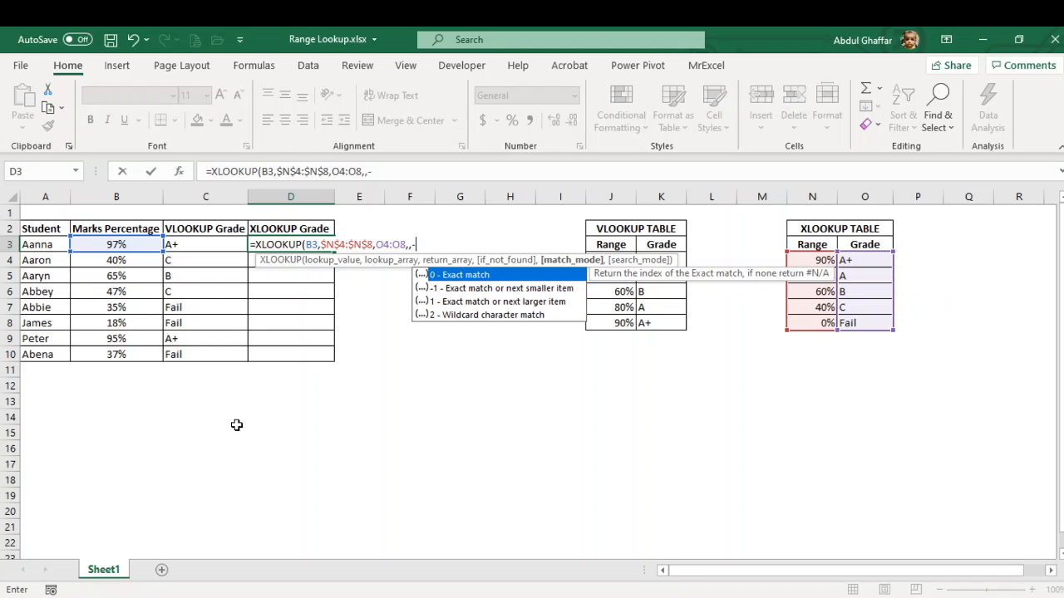
pyautogui.write('1)')
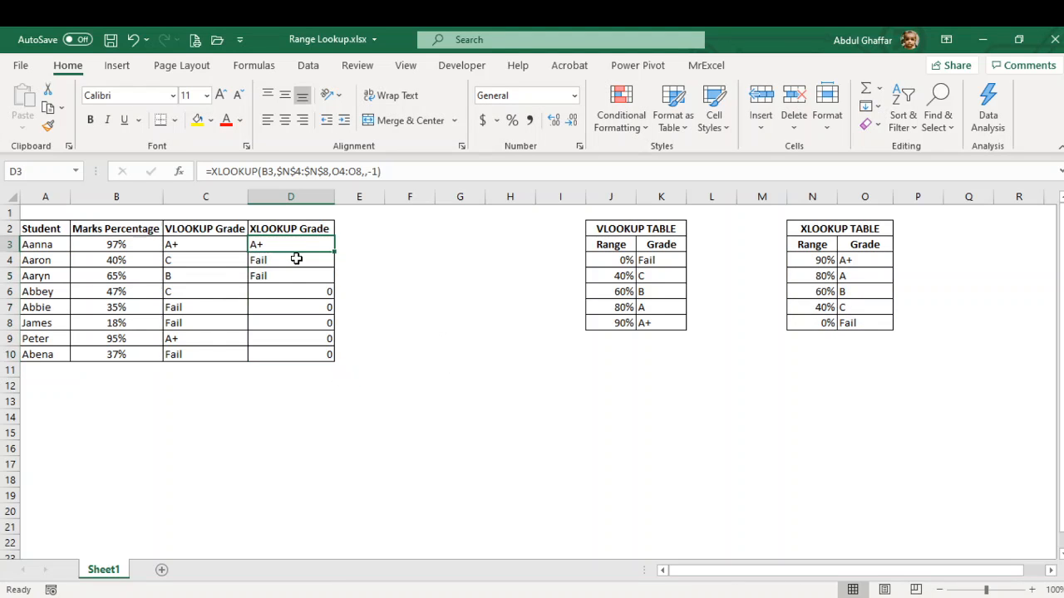
# Edit the D3 formula to make the return array absolute ($O$4:$O$8).
pyautogui.doubleClick(290, 243)
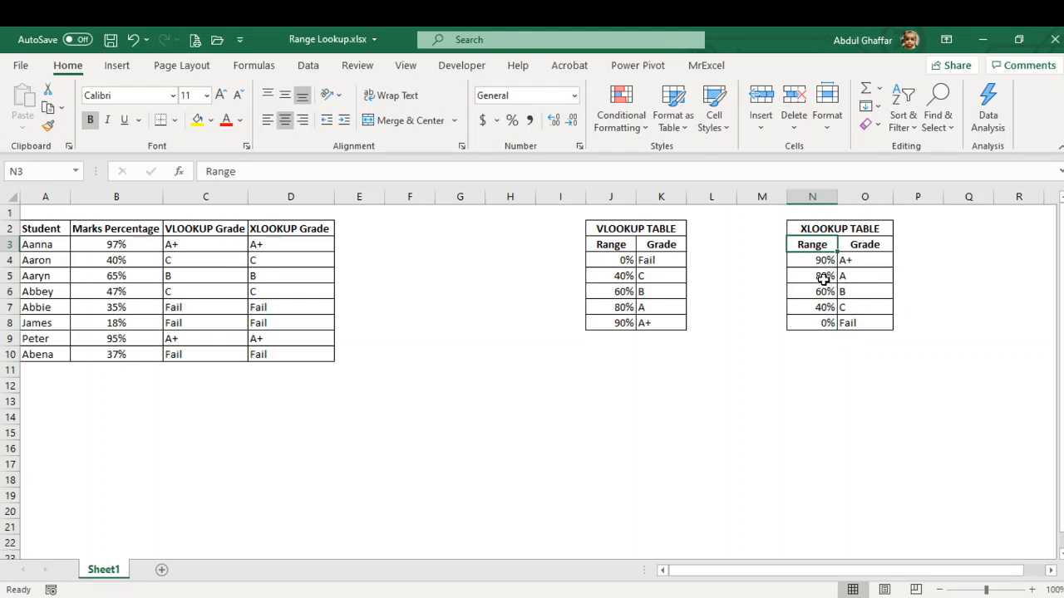
# Move the 90% A+ band below the 80% A band in the XLOOKUP table.
pyautogui.click(823, 275)
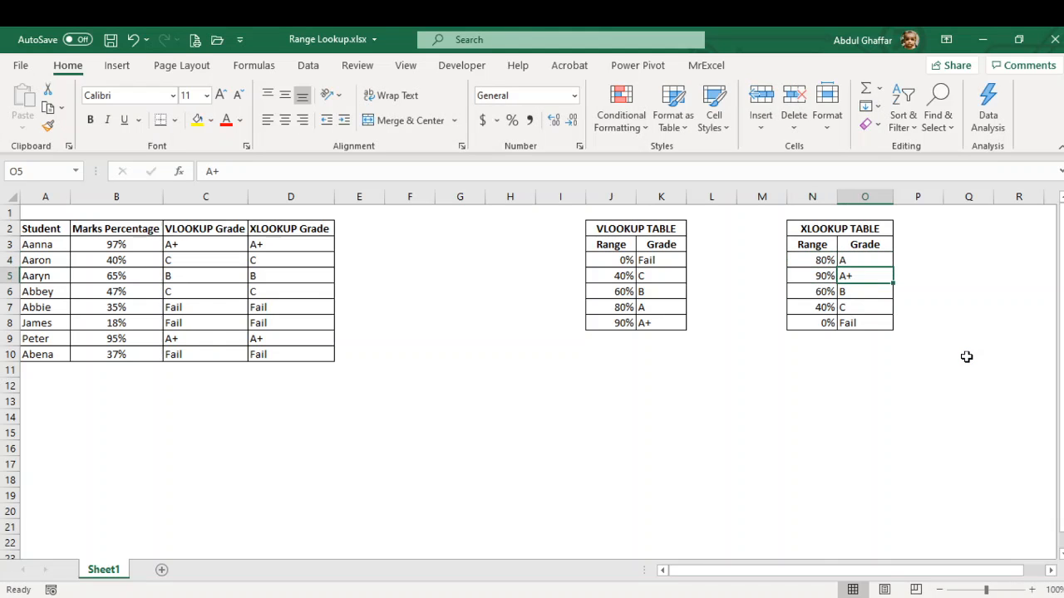
pyautogui.click(290, 275)
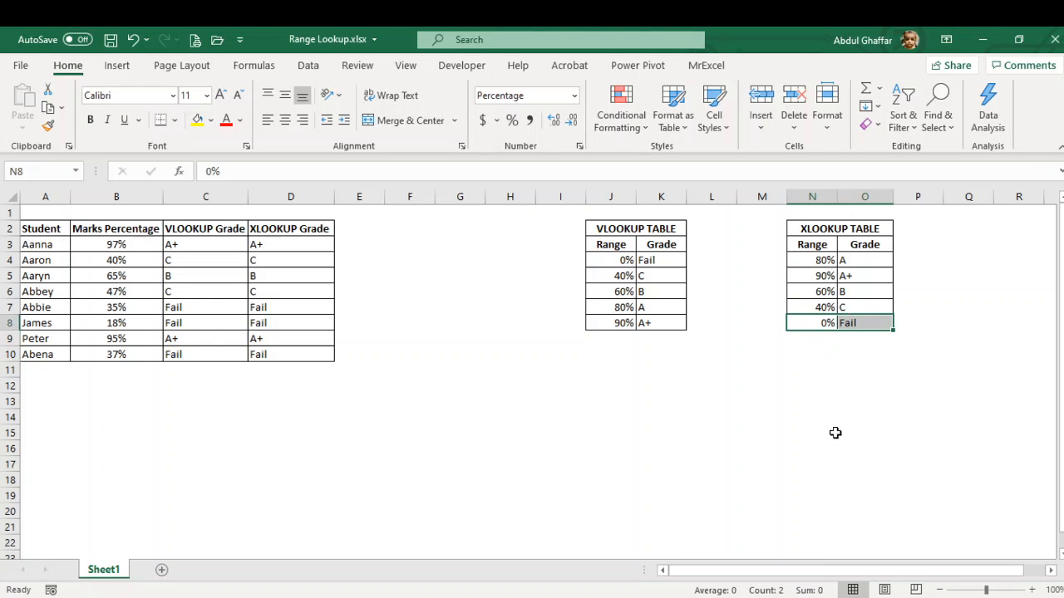
# Insert a new band above 0% Fail in the XLOOKUP table and check James's formula.
pyautogui.click(761, 323)
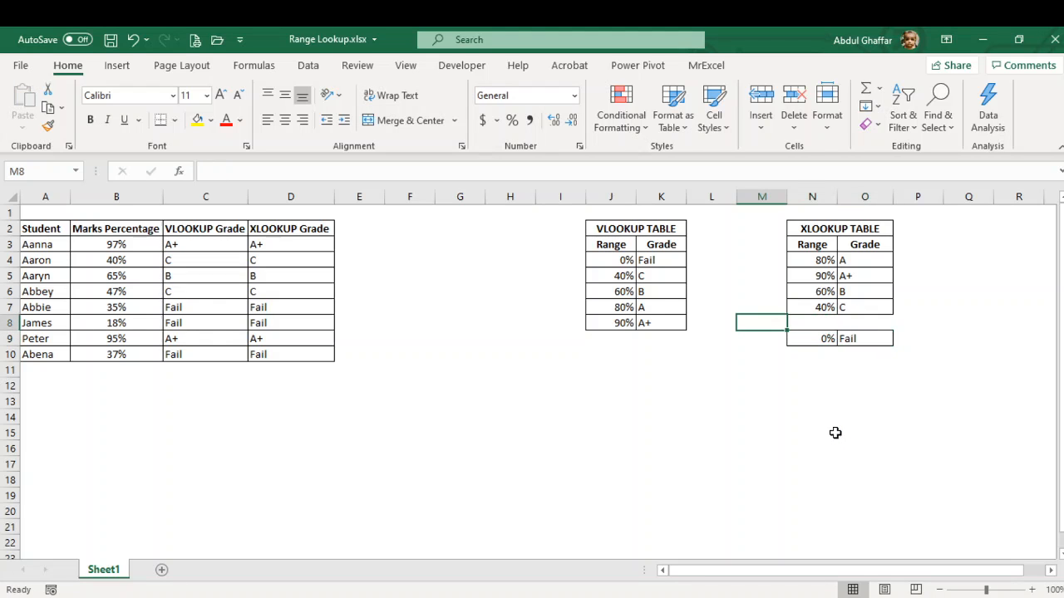
pyautogui.click(290, 322)
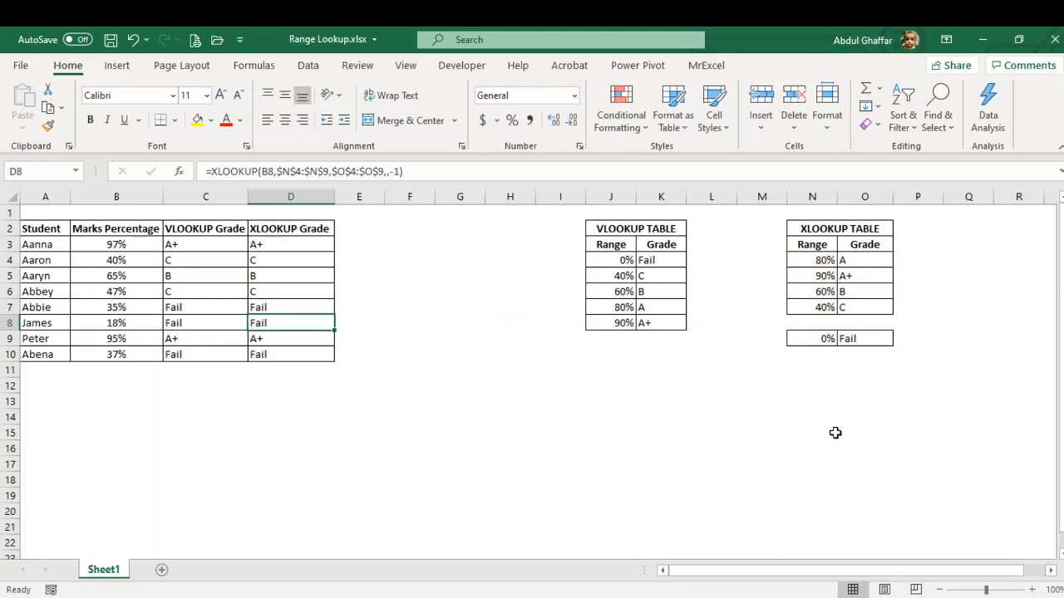
pyautogui.click(812, 322)
pyautogui.write('30')
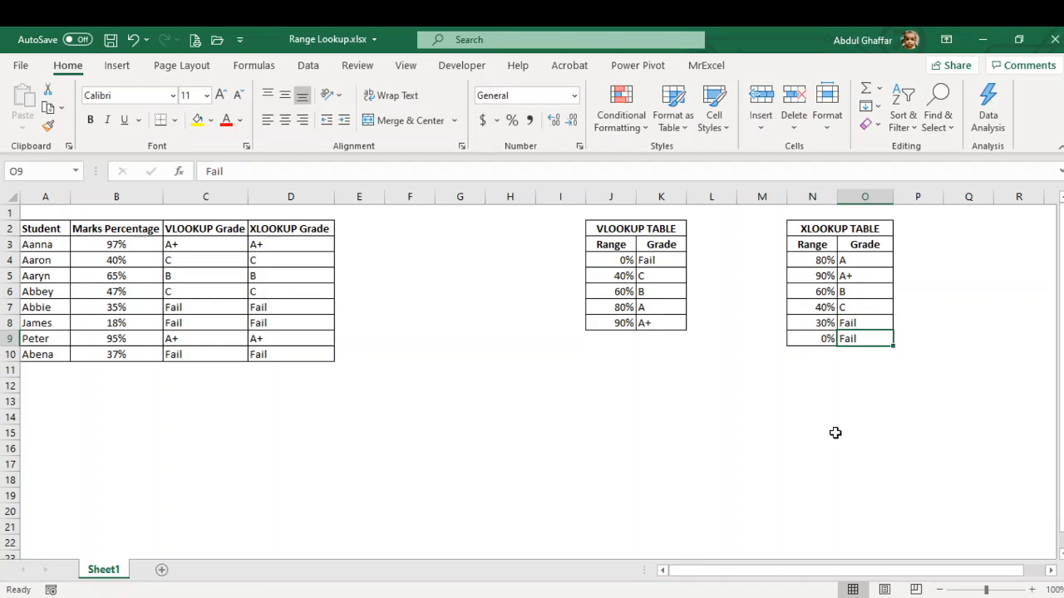
pyautogui.write('Dis')
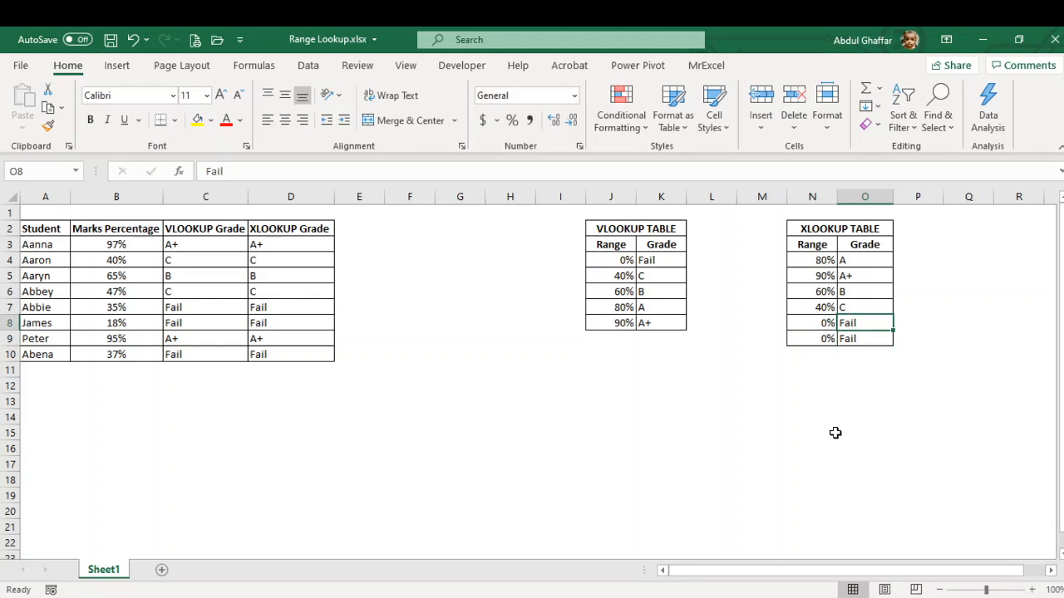
pyautogui.click(812, 322)
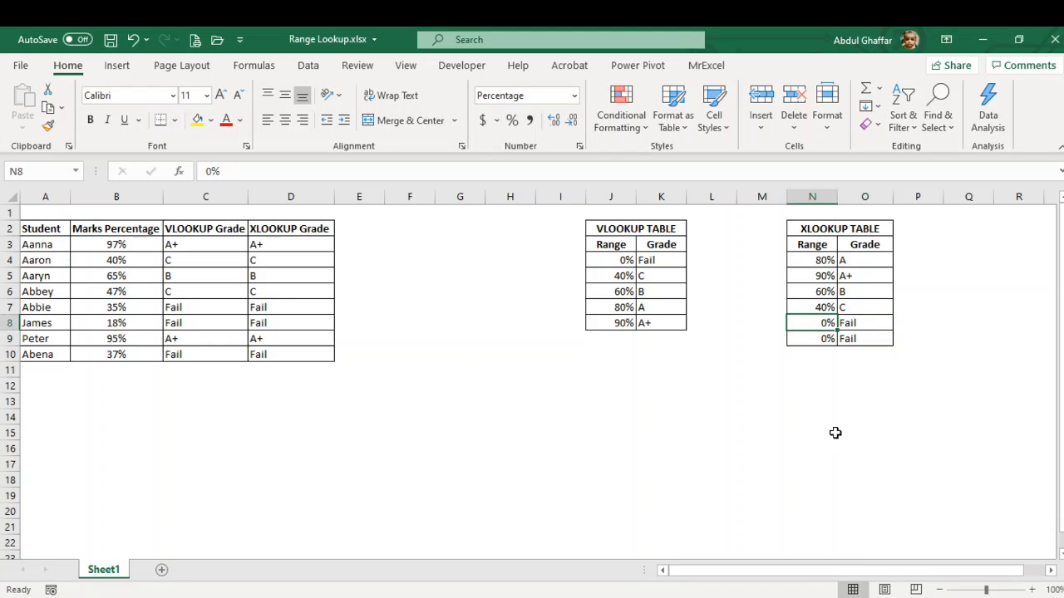
# Rename the 0% band's grade in row 8 to Disastrous.
pyautogui.click(865, 322)
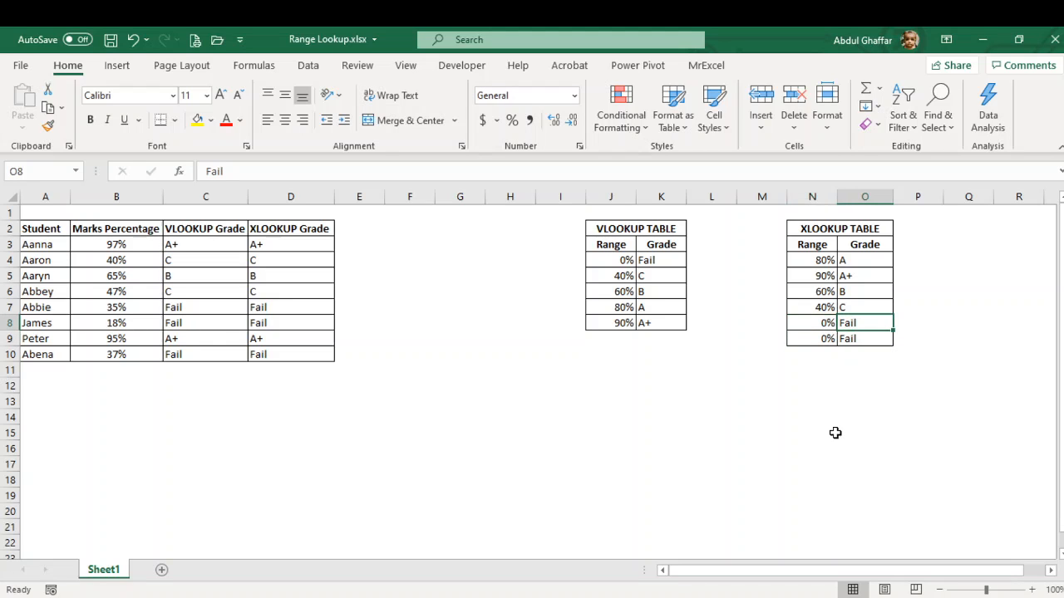
pyautogui.write('Dis')
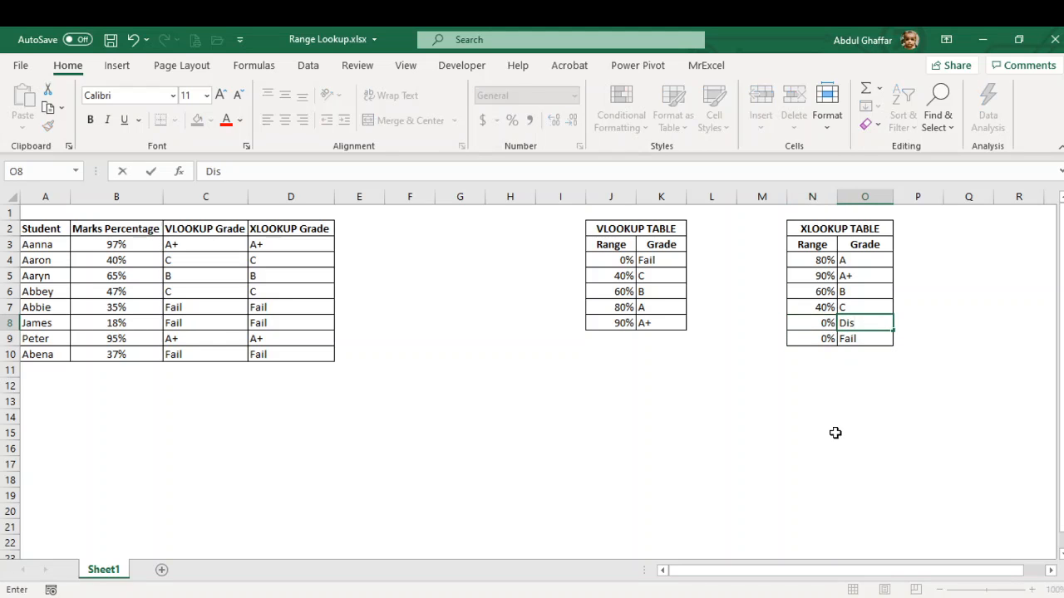
pyautogui.write('astrou')
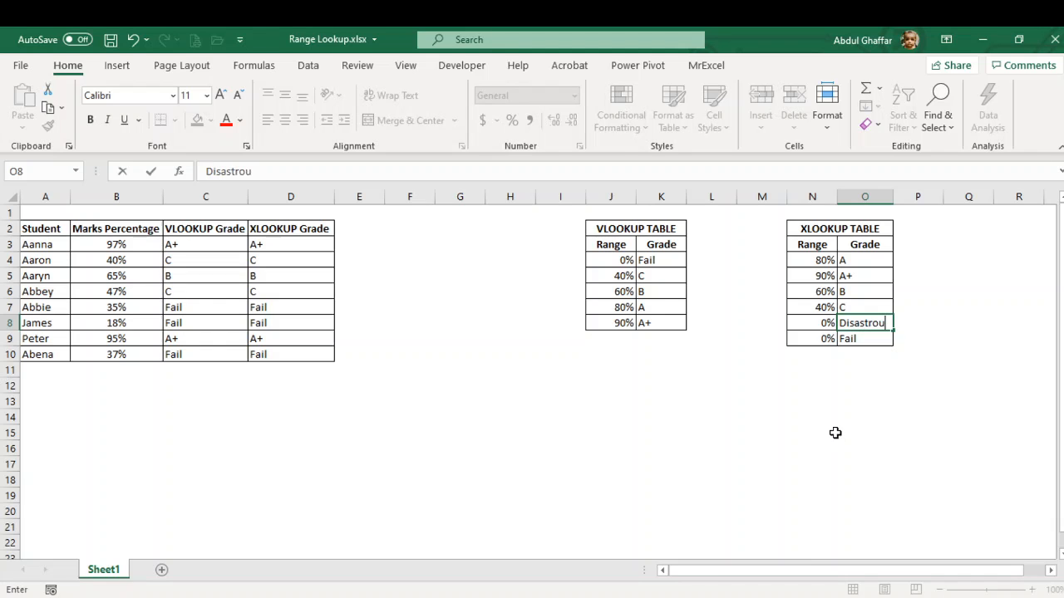
pyautogui.press('enter')
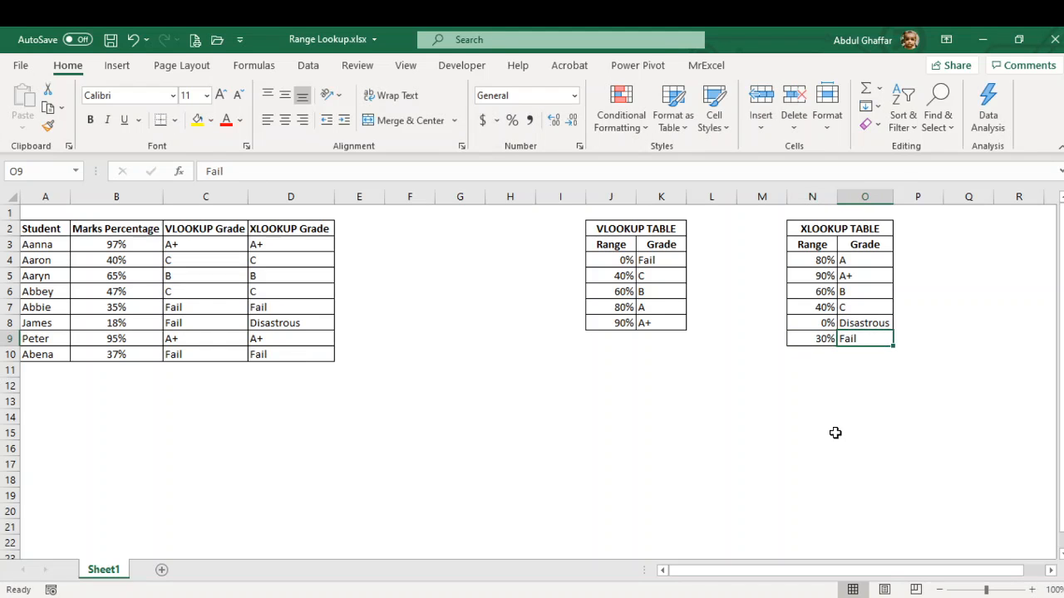
pyautogui.moveTo(903, 328)
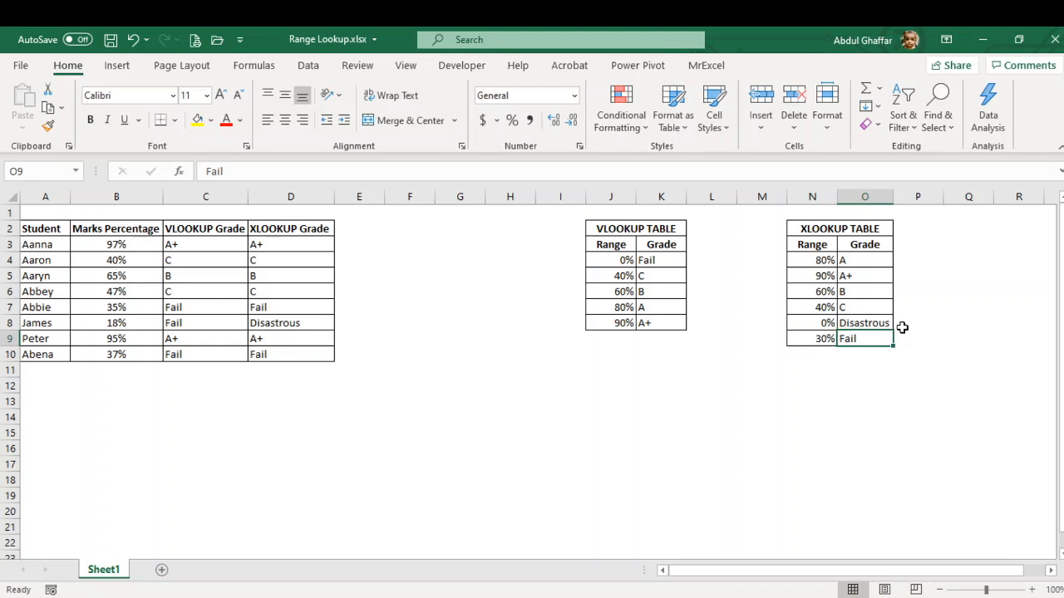
pyautogui.click(811, 291)
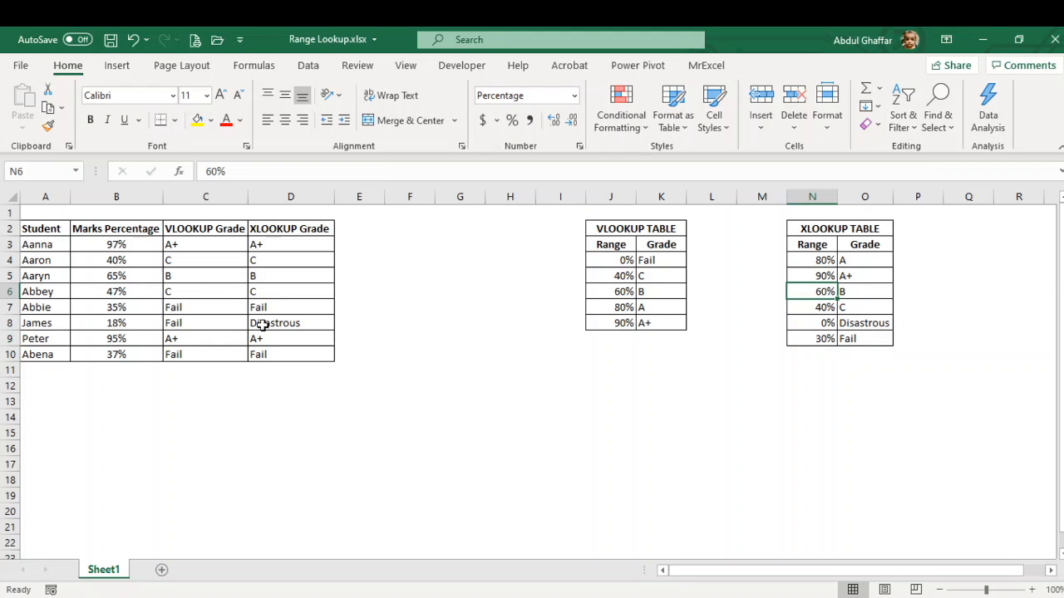
pyautogui.click(290, 322)
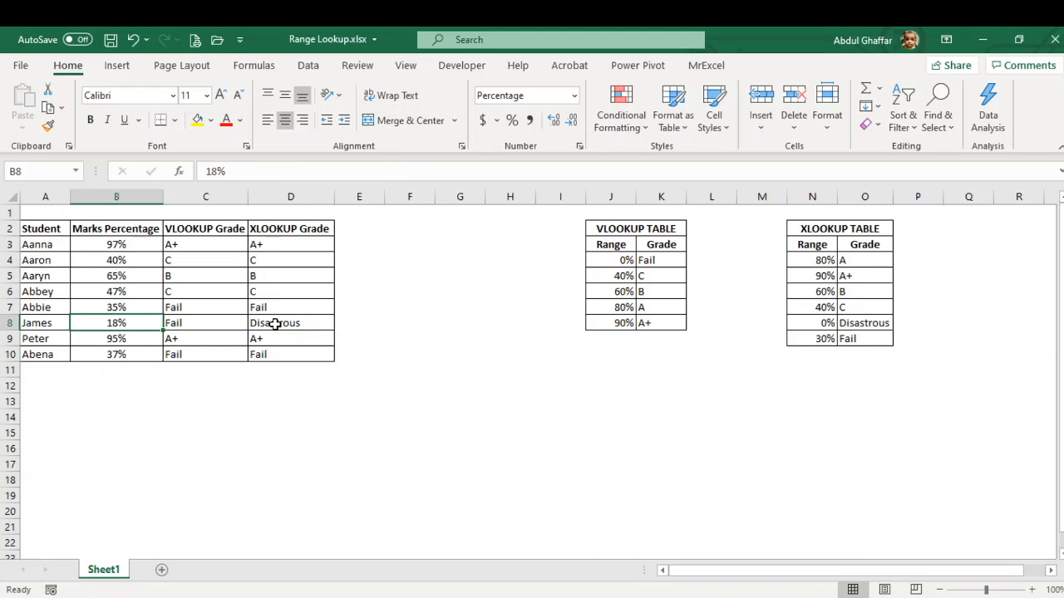
pyautogui.click(290, 323)
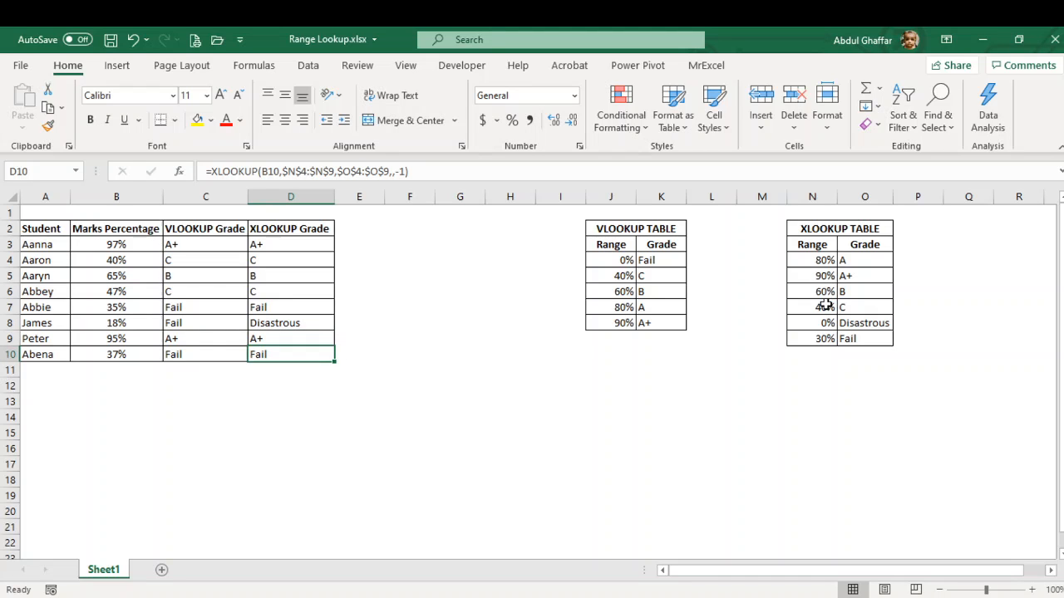
pyautogui.click(823, 306)
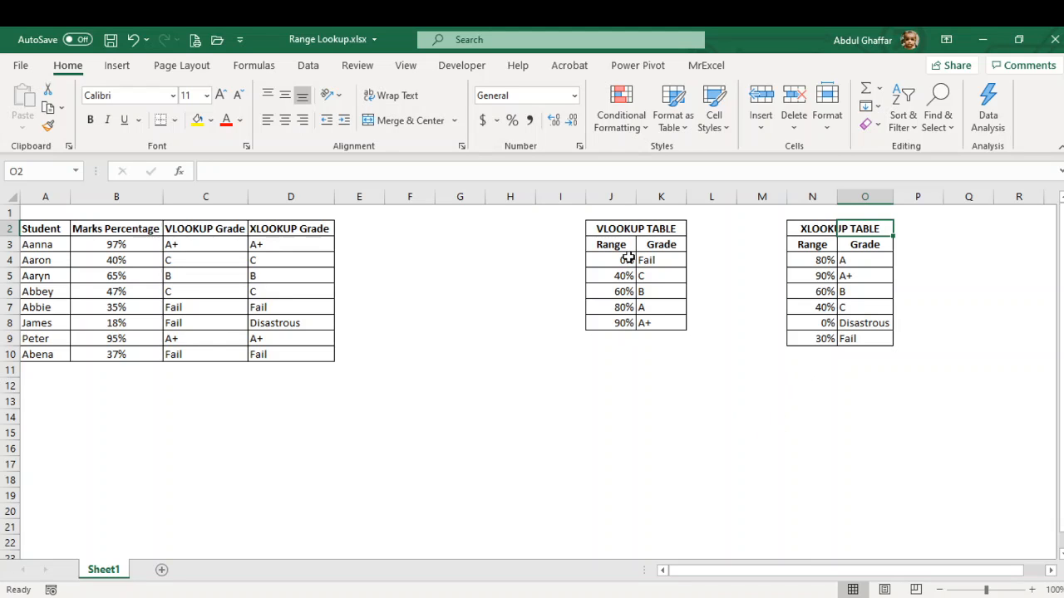
pyautogui.click(205, 275)
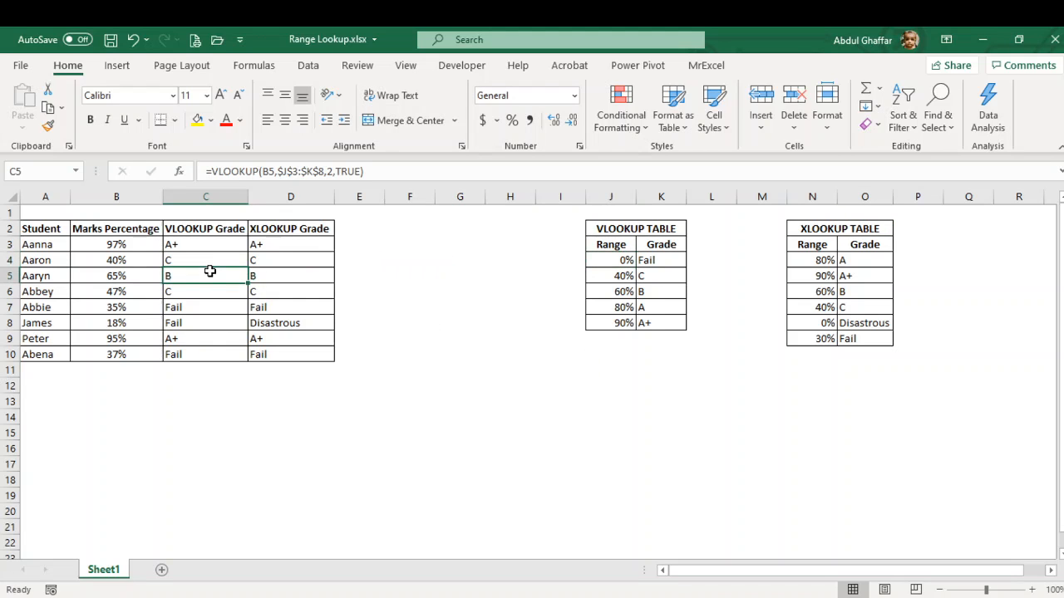
pyautogui.moveTo(756, 363)
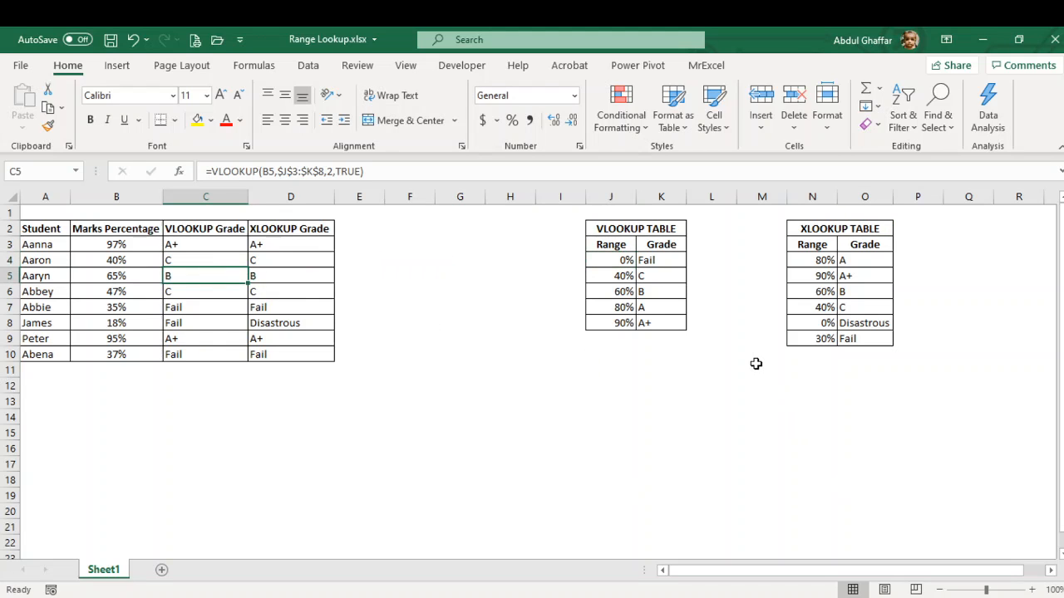